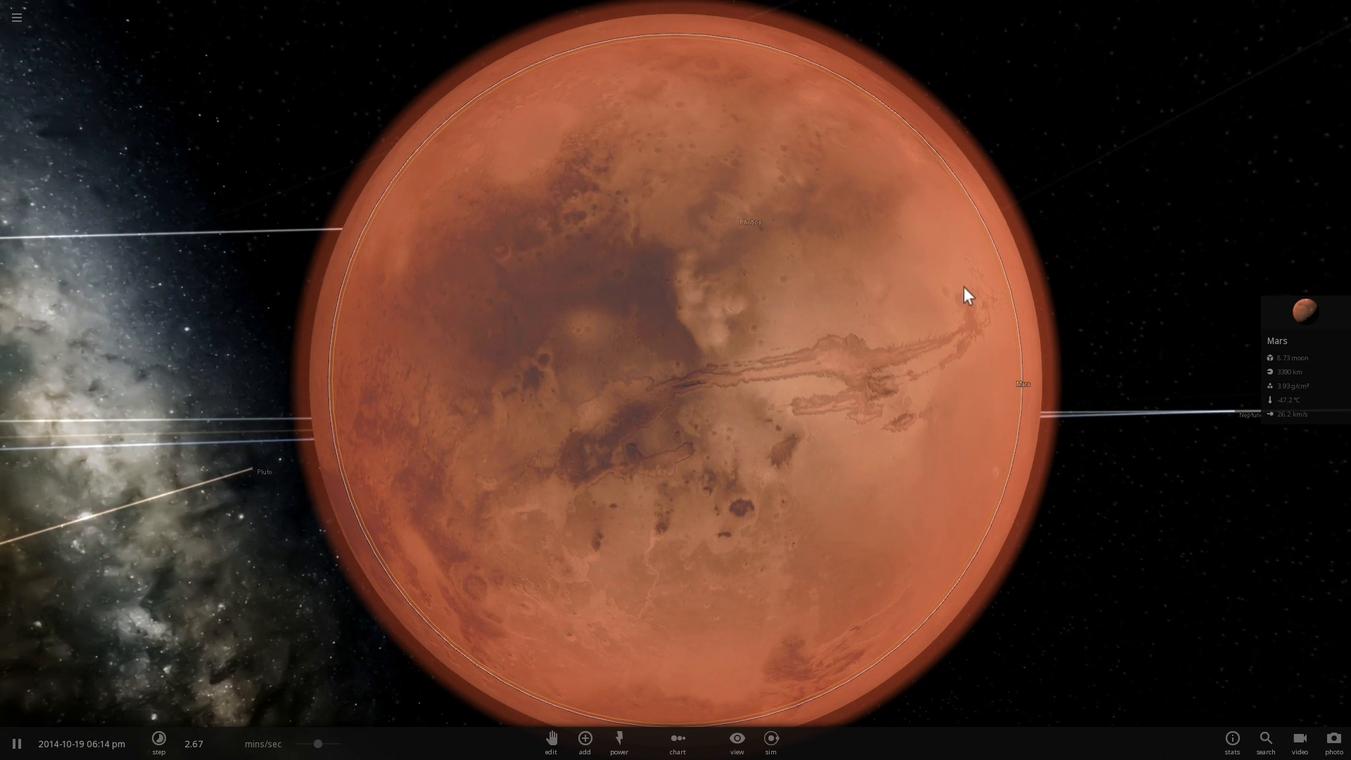
# Step: Focus the view on Mars and zoom in for a closer look
pyautogui.scroll(3)
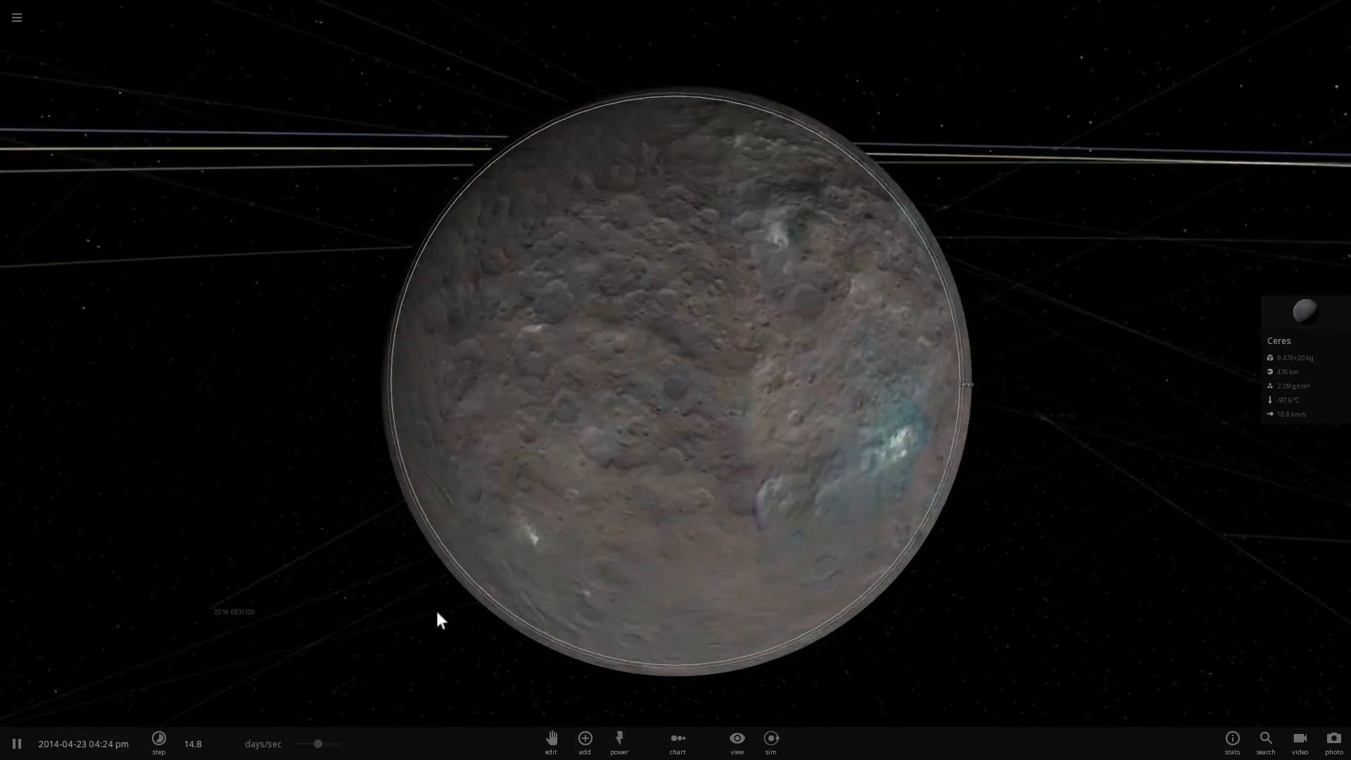
pyautogui.click(159, 743)
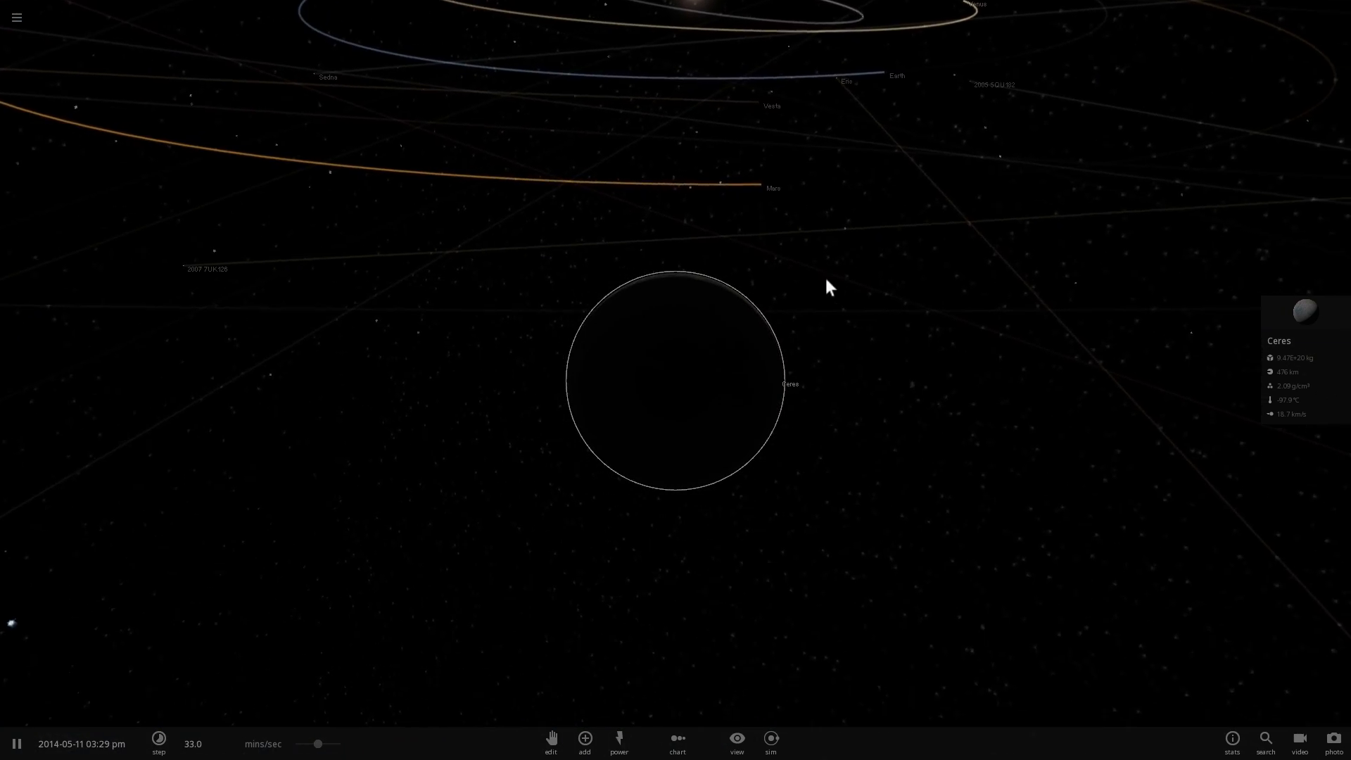
pyautogui.click(688, 350)
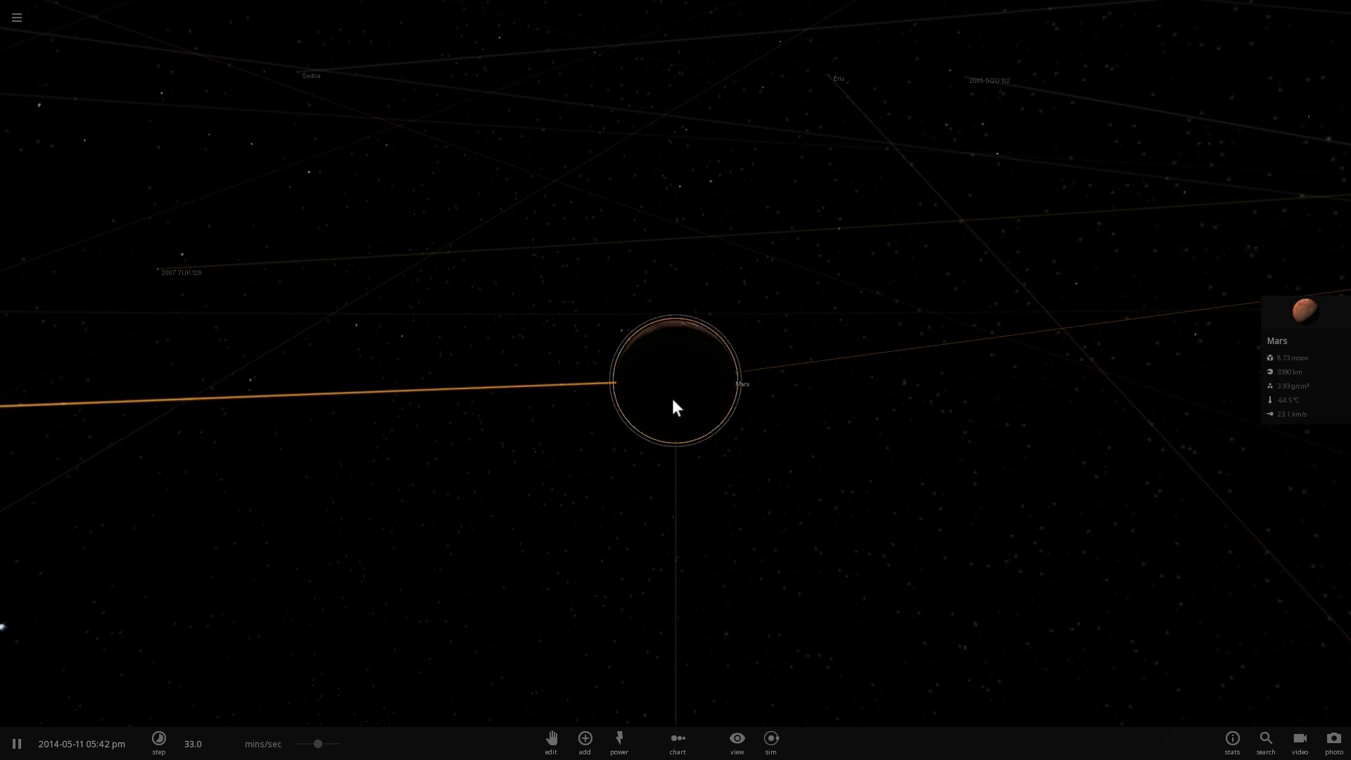
pyautogui.scroll(-3)
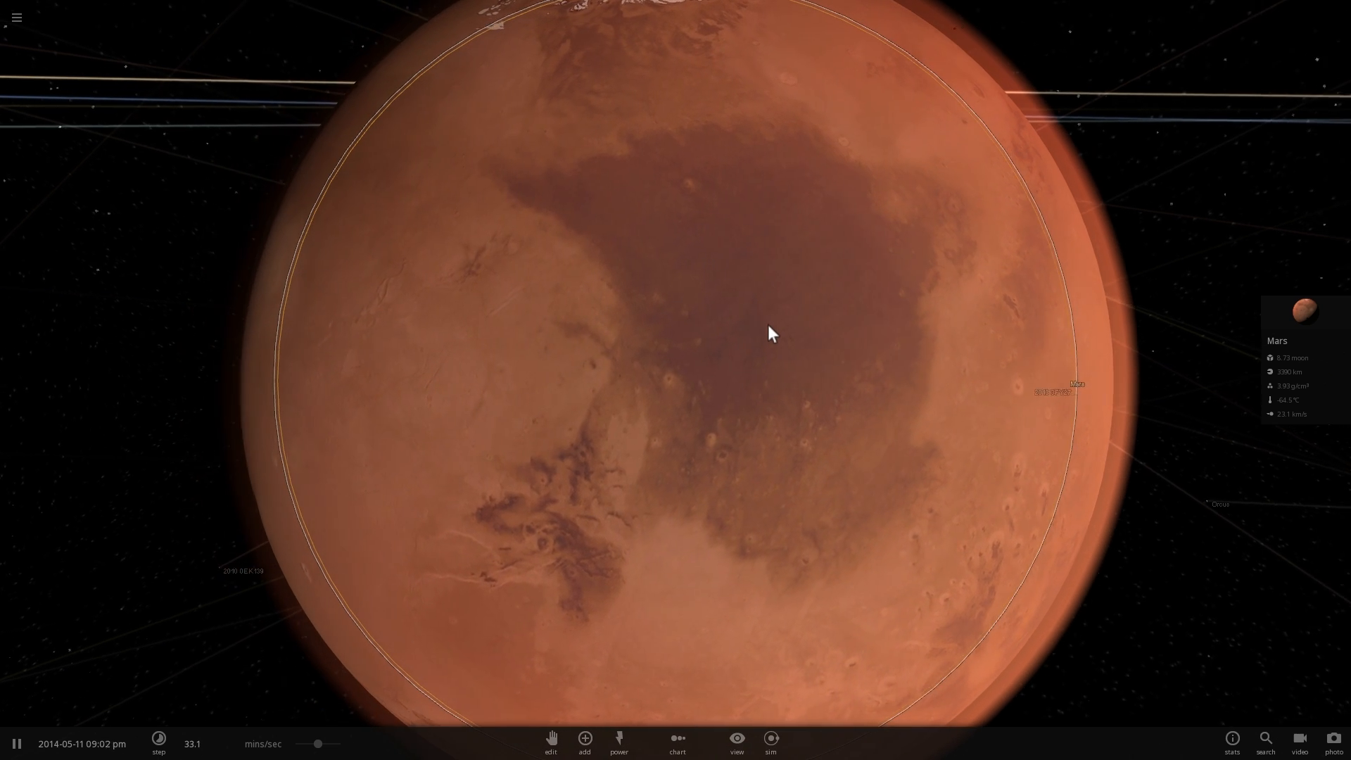
pyautogui.scroll(-3)
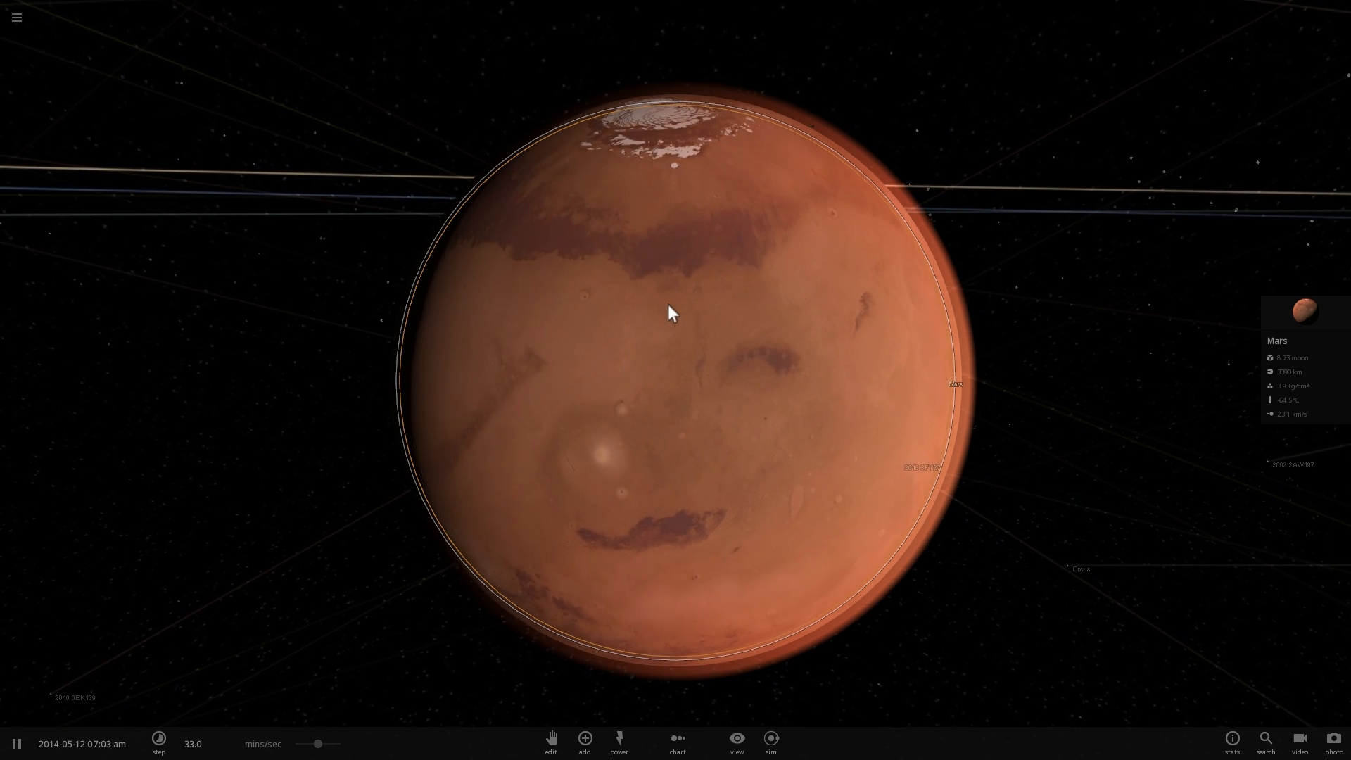
# Step: Bring up the Add catalogue filtered to minor solar system bodies like Ceres and Eris
pyautogui.click(584, 740)
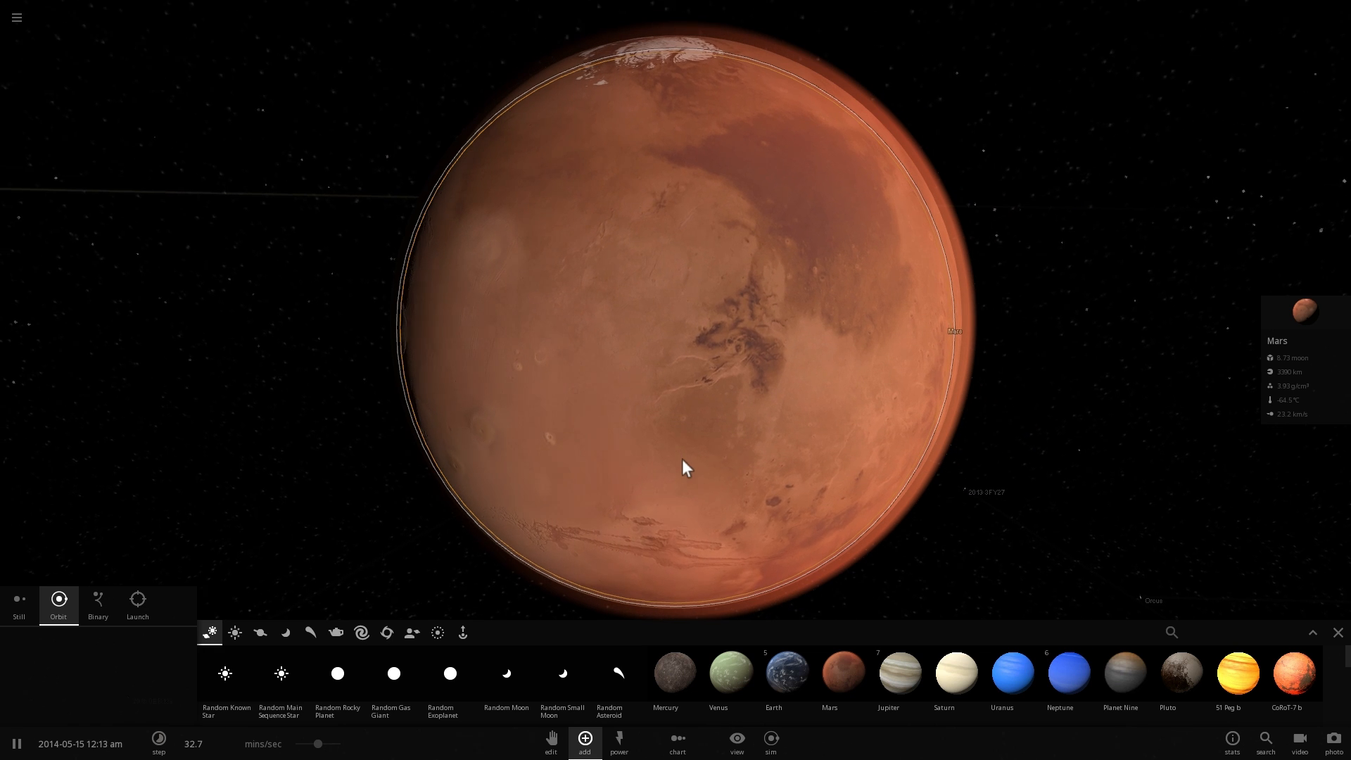
pyautogui.moveTo(361, 633)
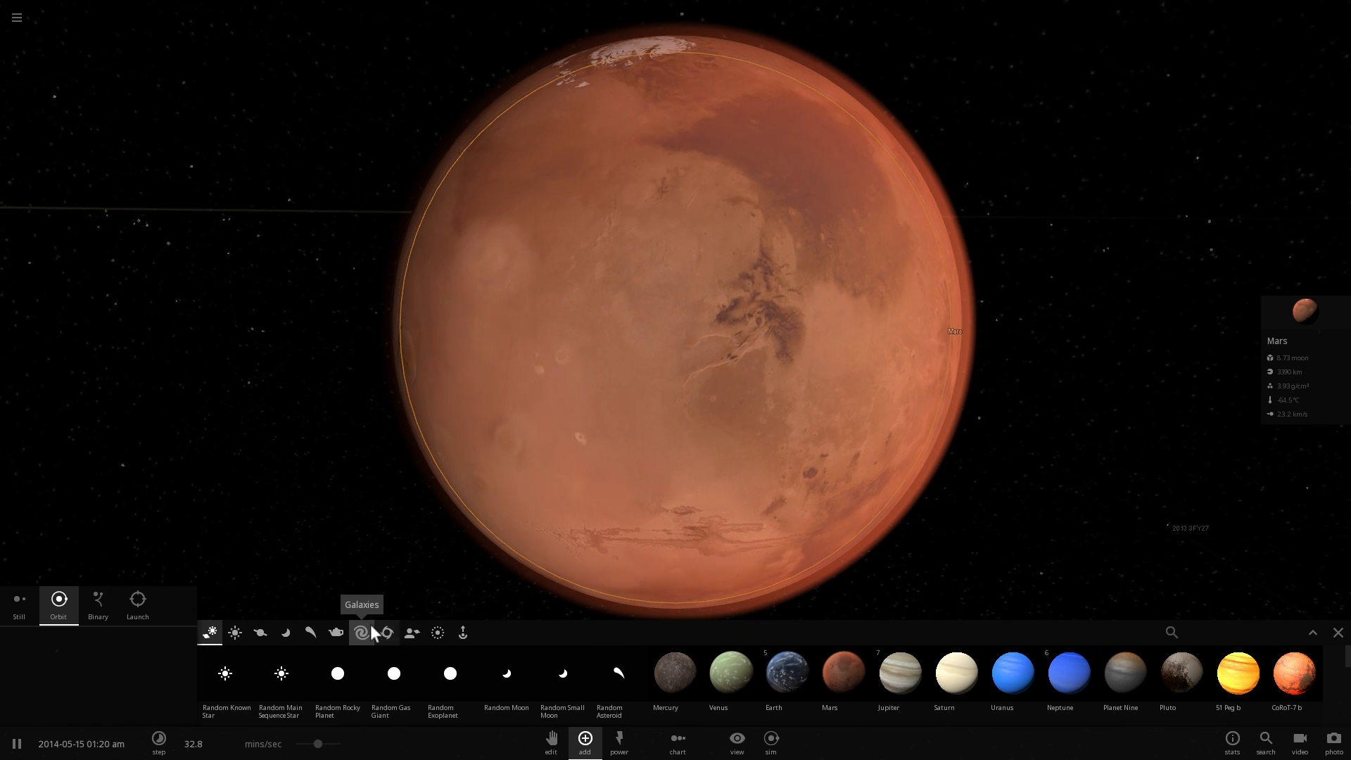
pyautogui.moveTo(412, 633)
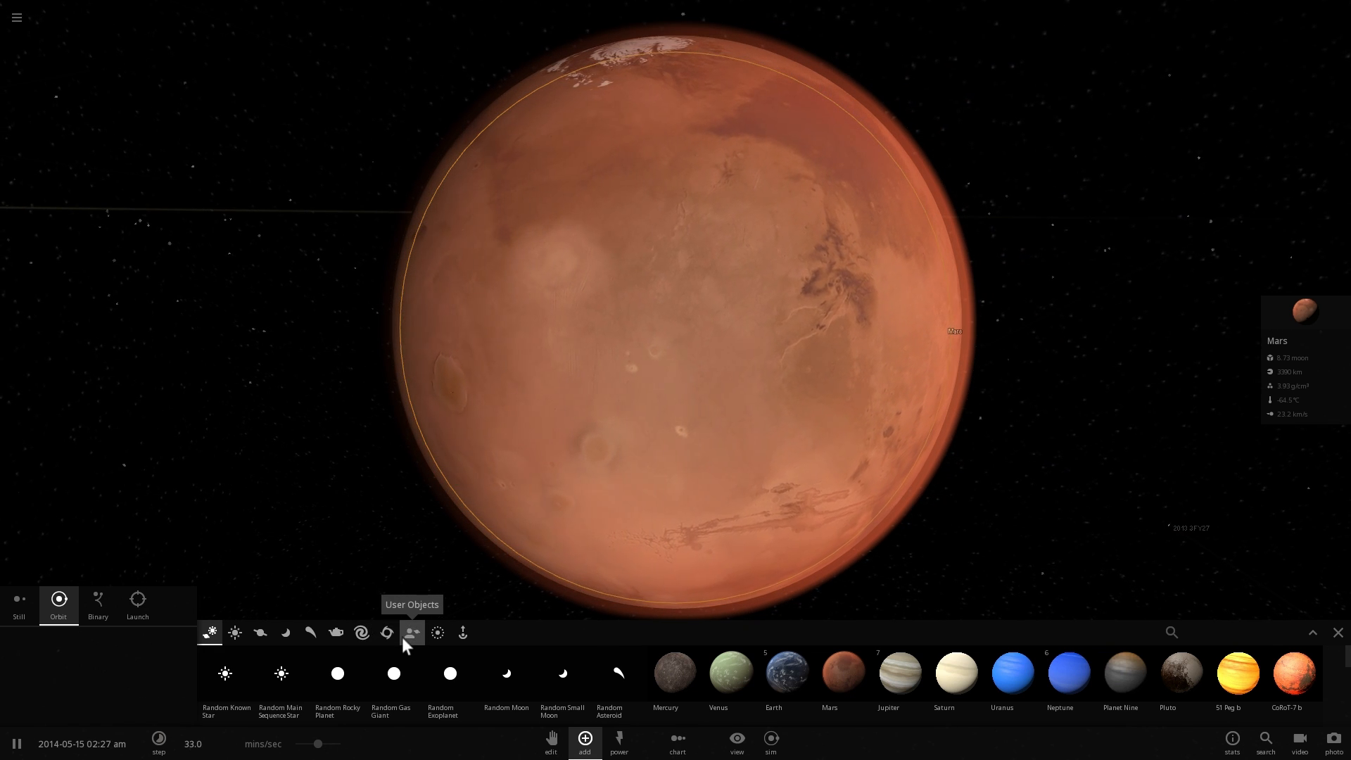
pyautogui.moveTo(311, 633)
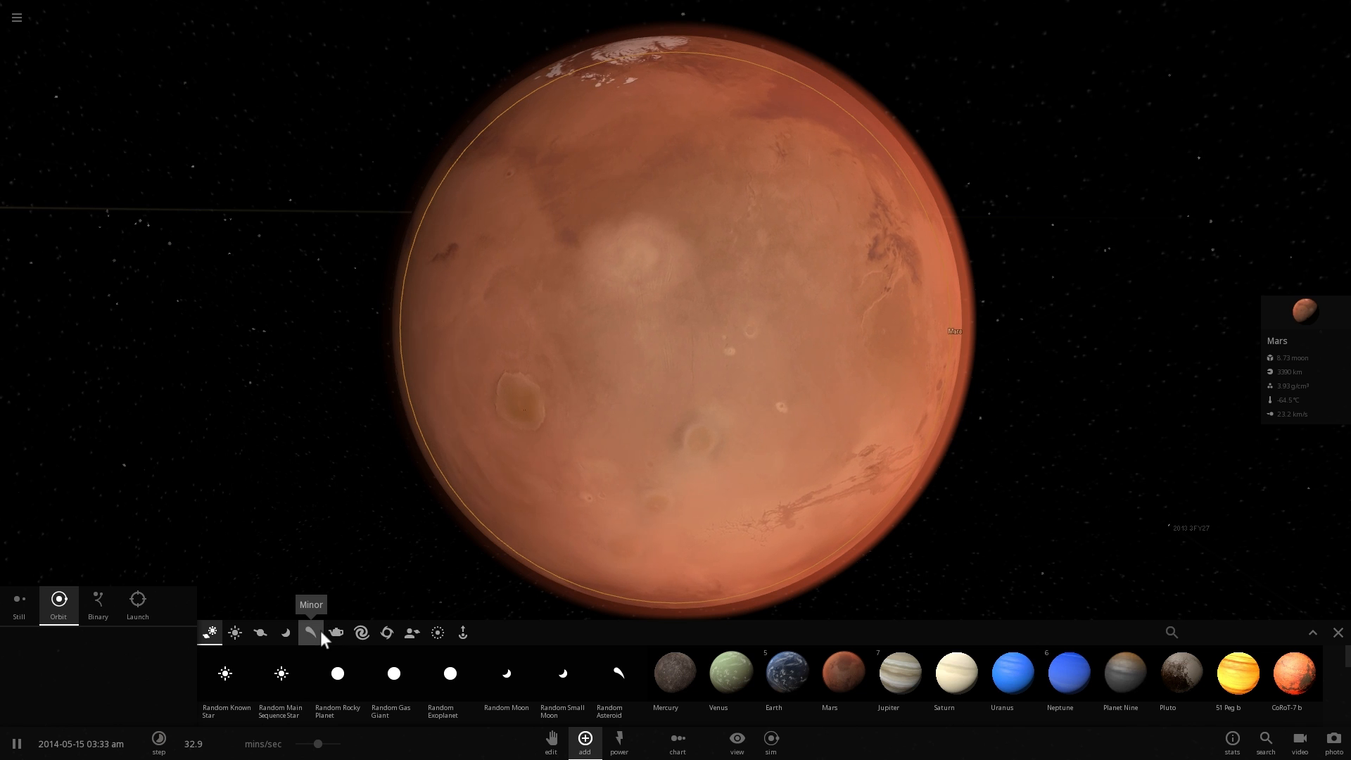
pyautogui.click(308, 632)
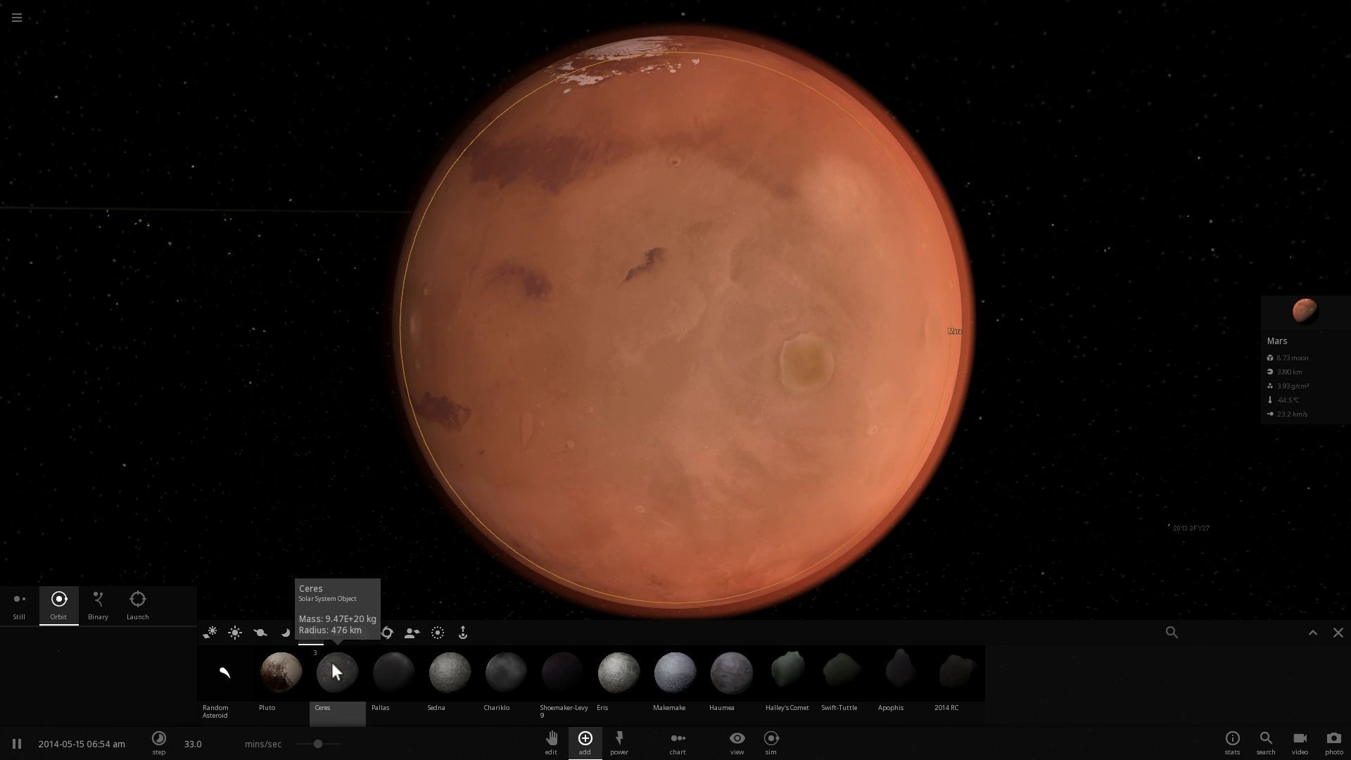
pyautogui.moveTo(394, 672)
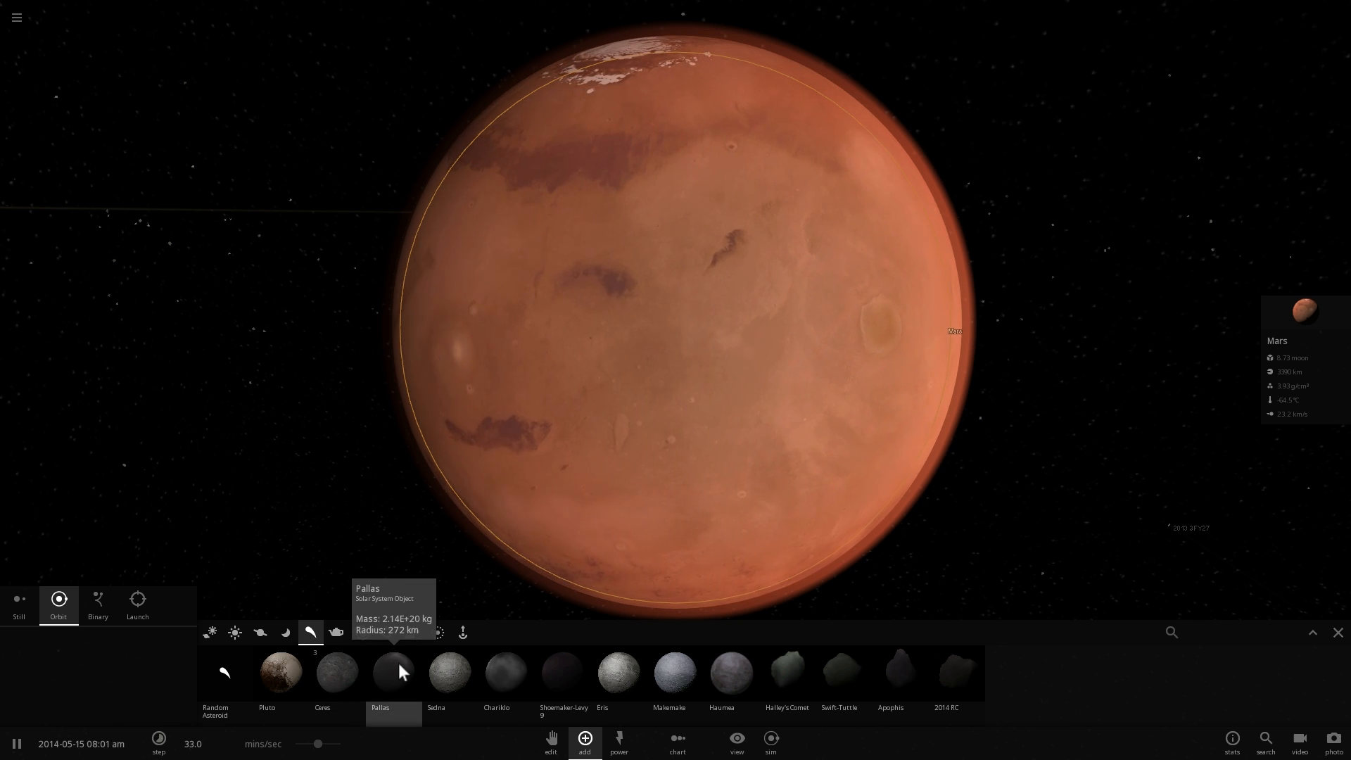
pyautogui.moveTo(506, 671)
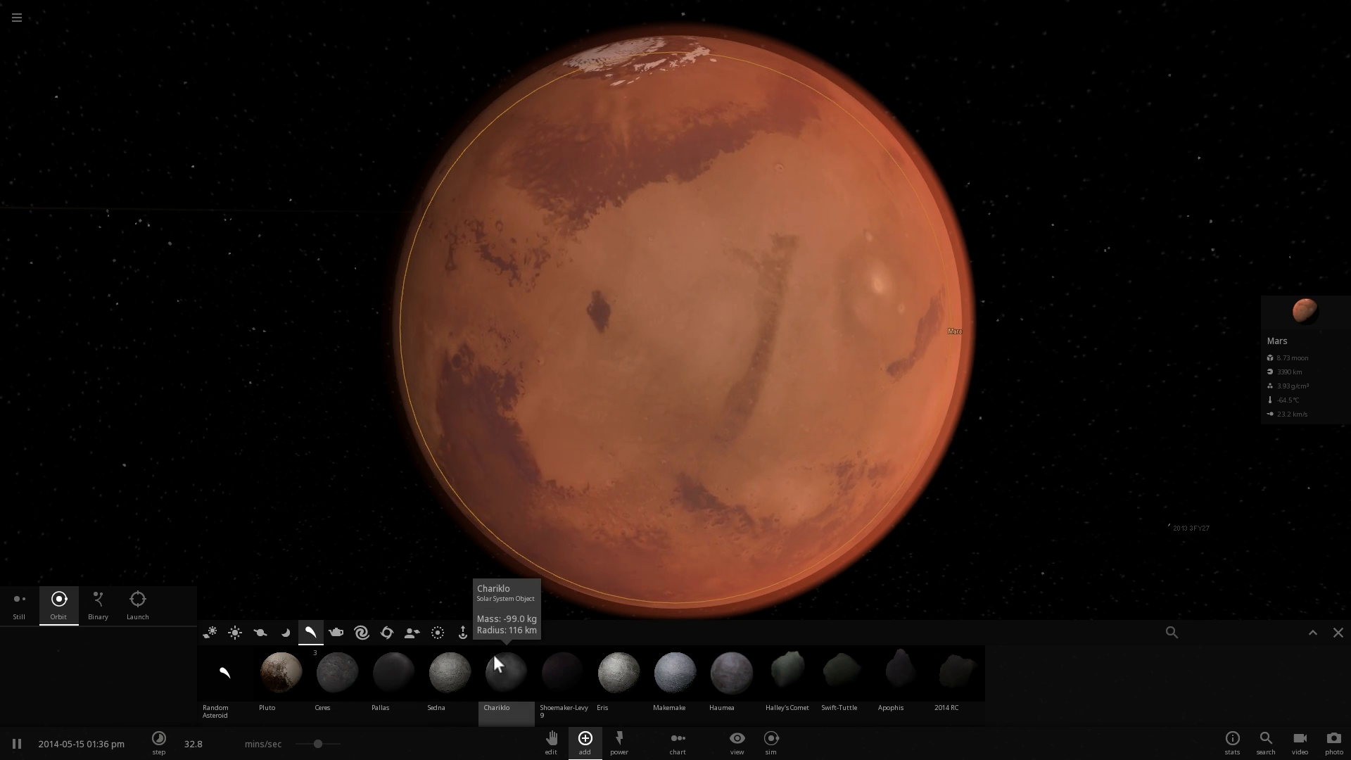
pyautogui.moveTo(449, 672)
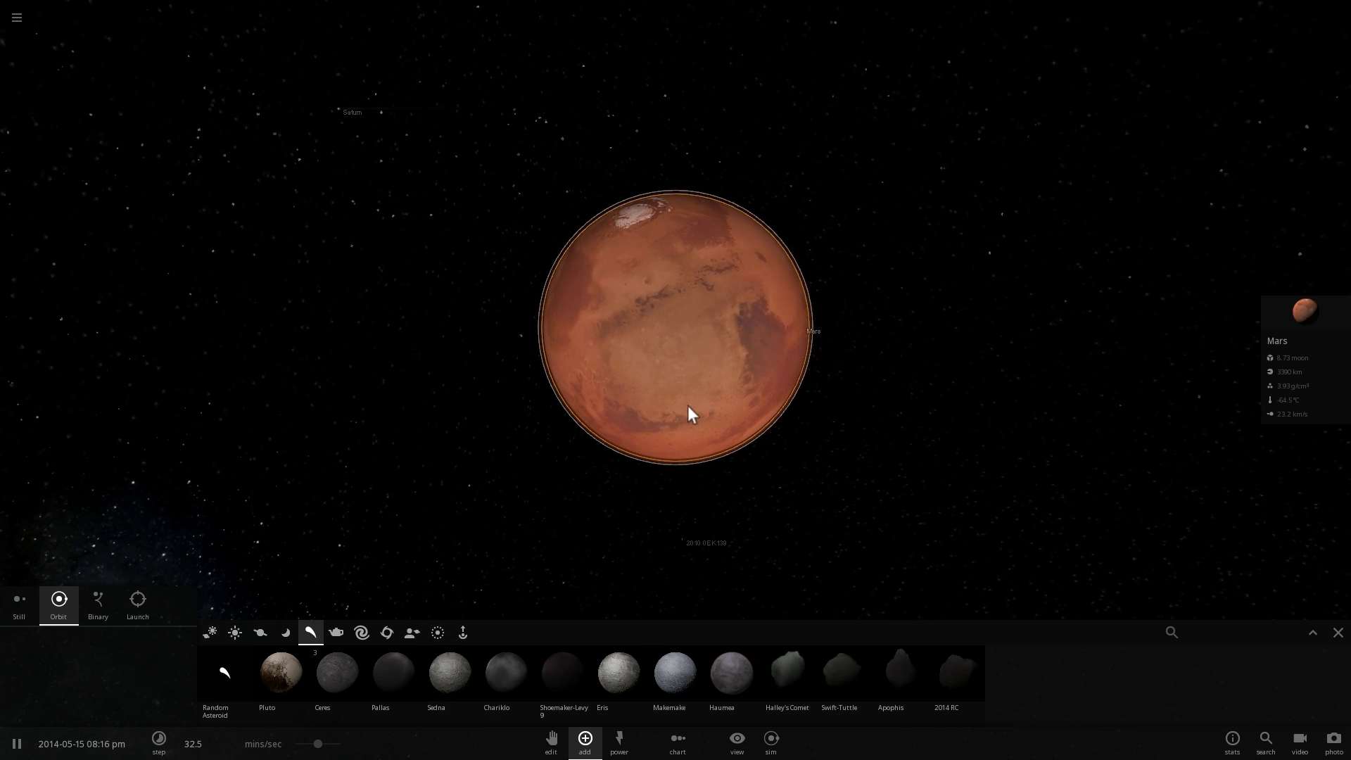
# Step: Scroll the minor-body catalogue to find Psyche for launching at Mars at 10 km/s
pyautogui.scroll(-3)
pyautogui.write('psyche')
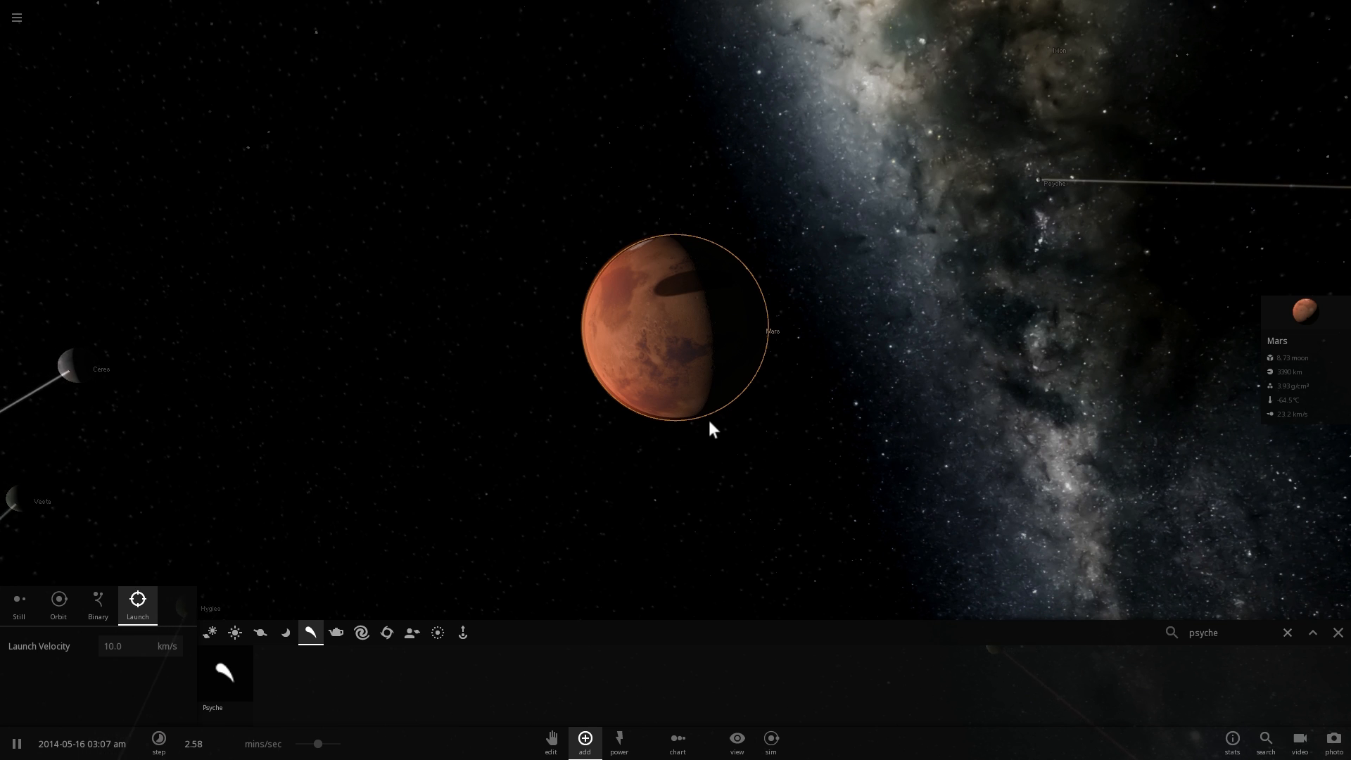
pyautogui.scroll(3)
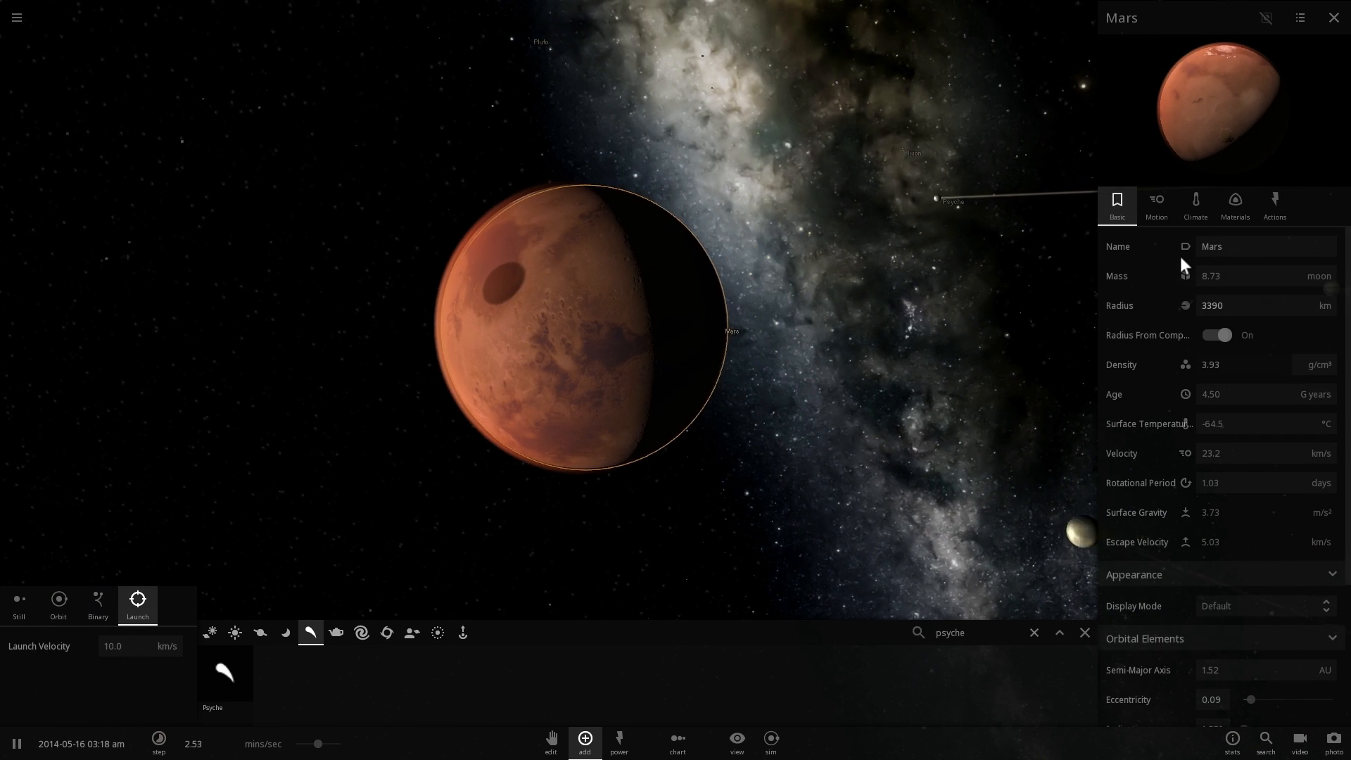
# Step: Show Mars's climate readings and pause/resume the run as impacts heat it toward 1177 °C
pyautogui.click(1195, 205)
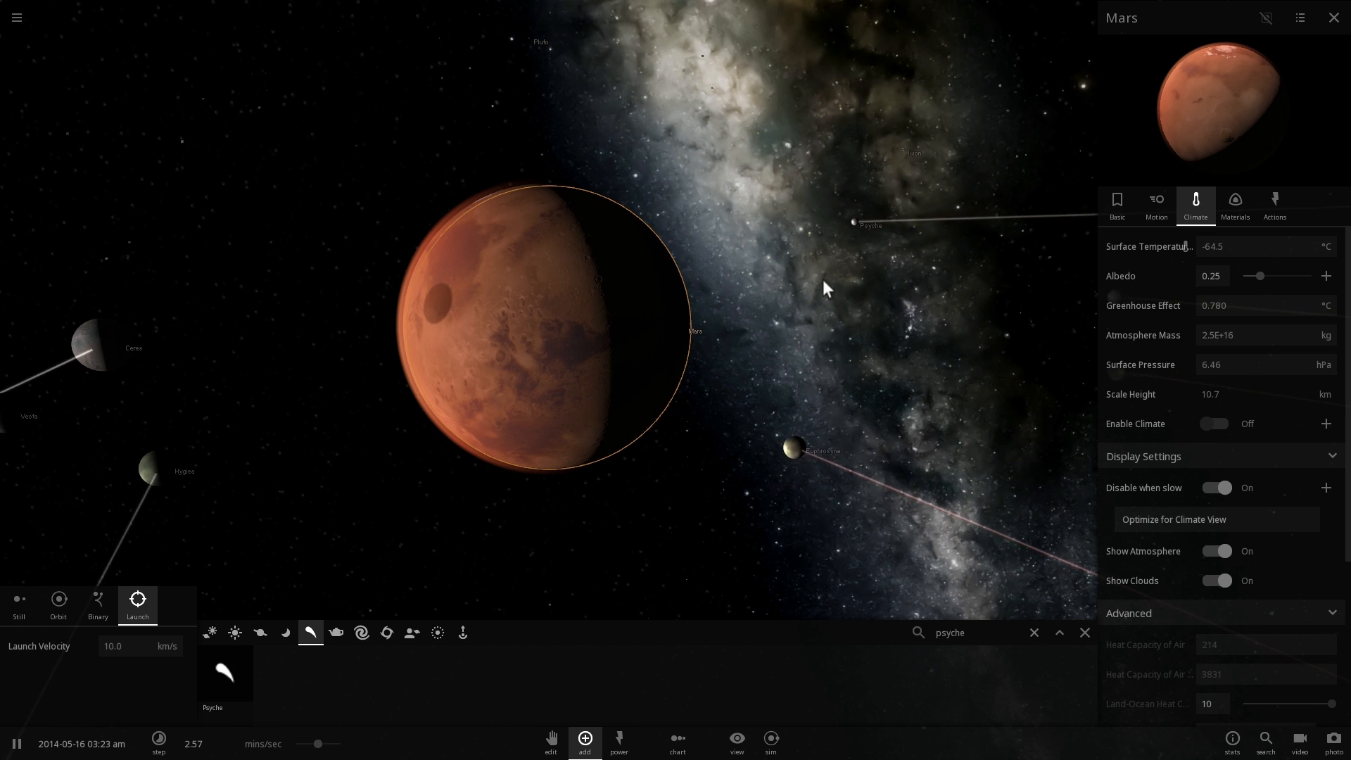
pyautogui.click(15, 744)
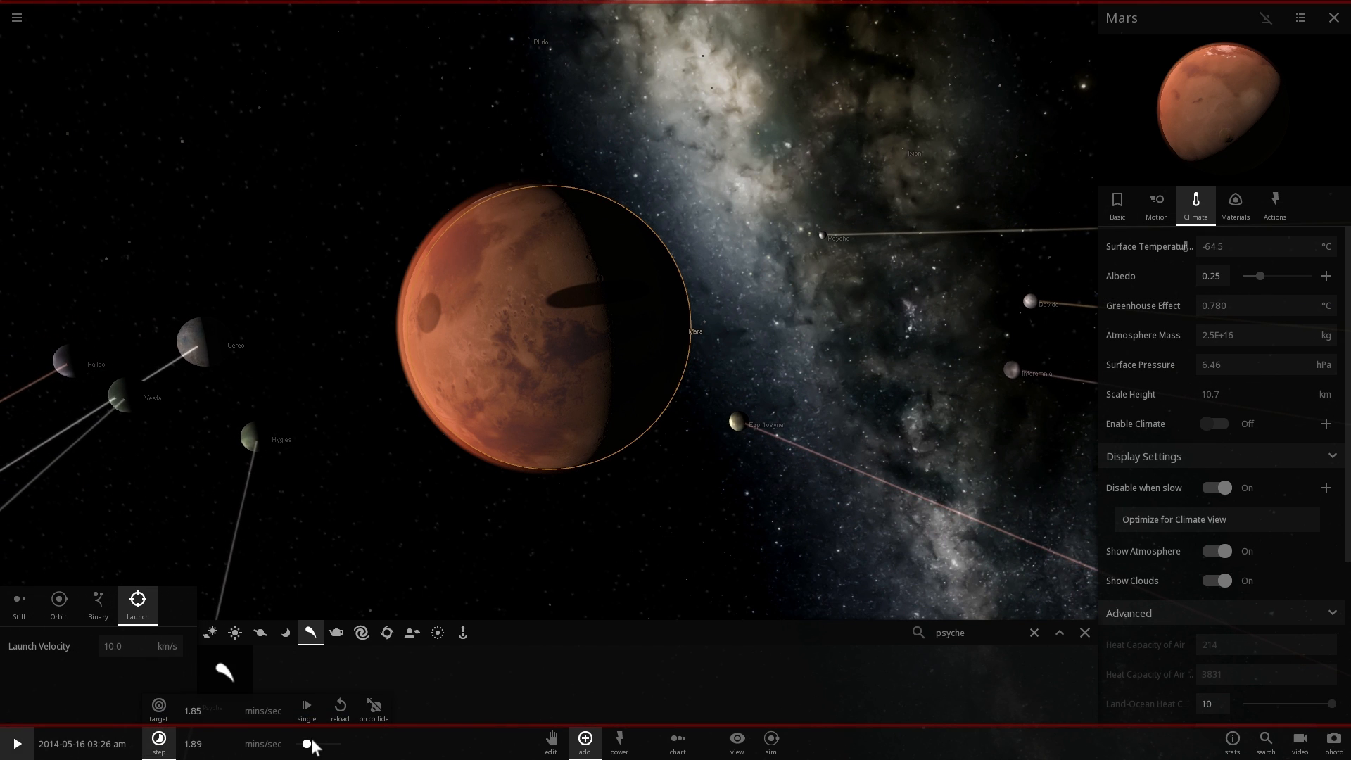
pyautogui.click(16, 744)
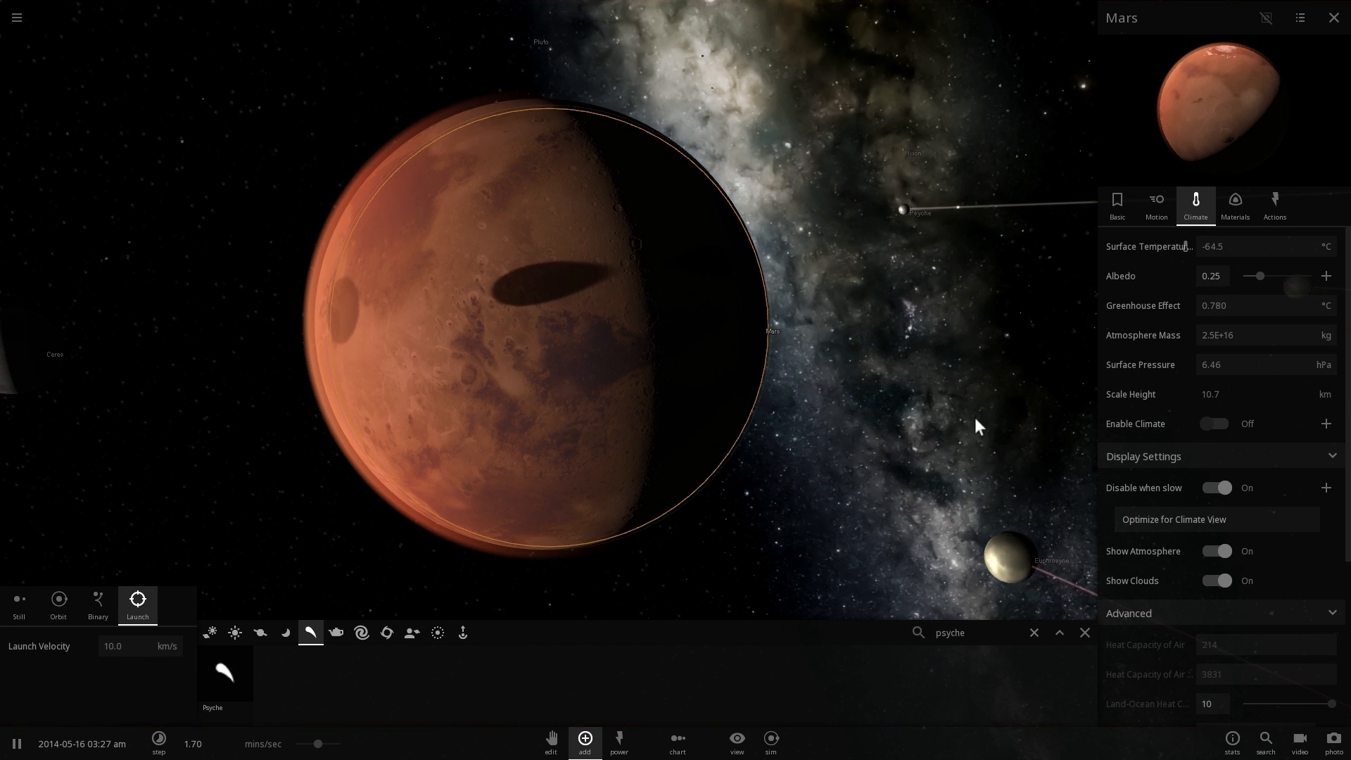
pyautogui.click(15, 744)
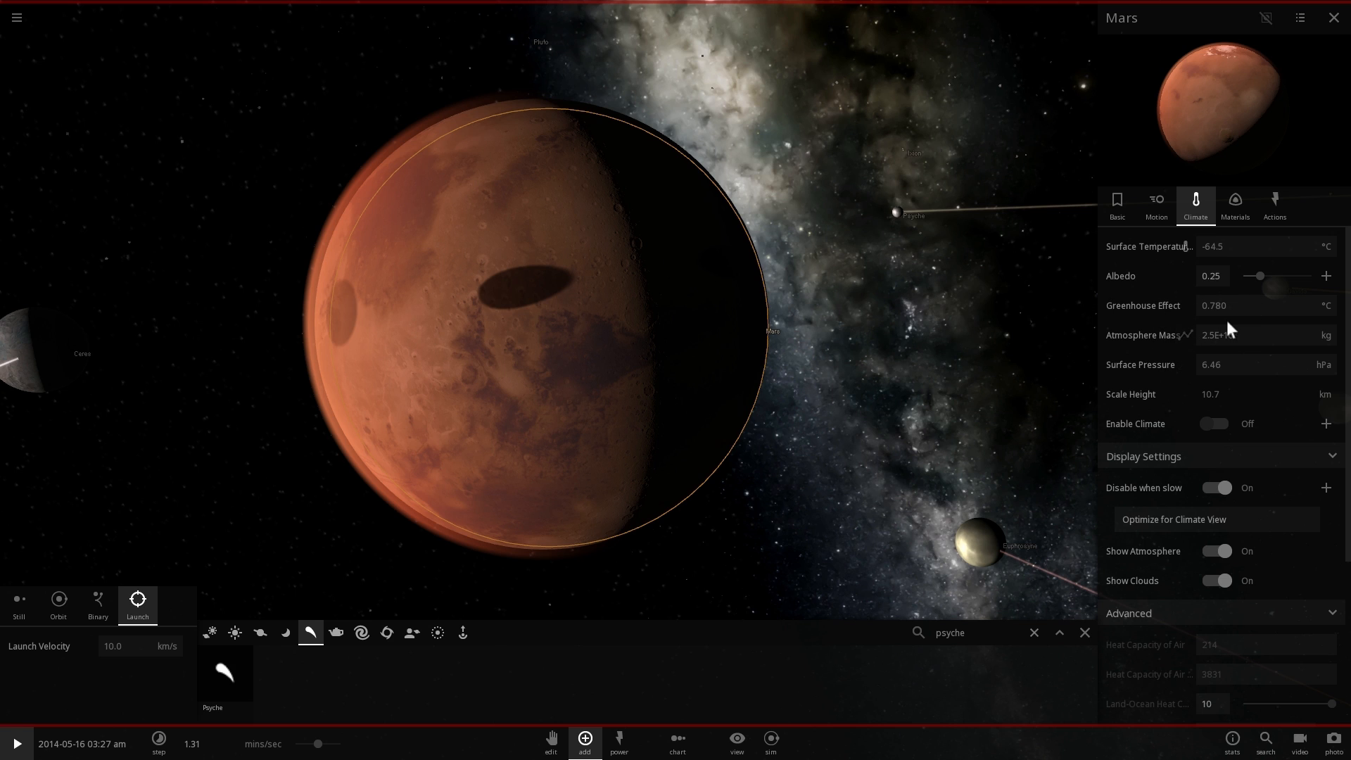
pyautogui.moveTo(1160, 395)
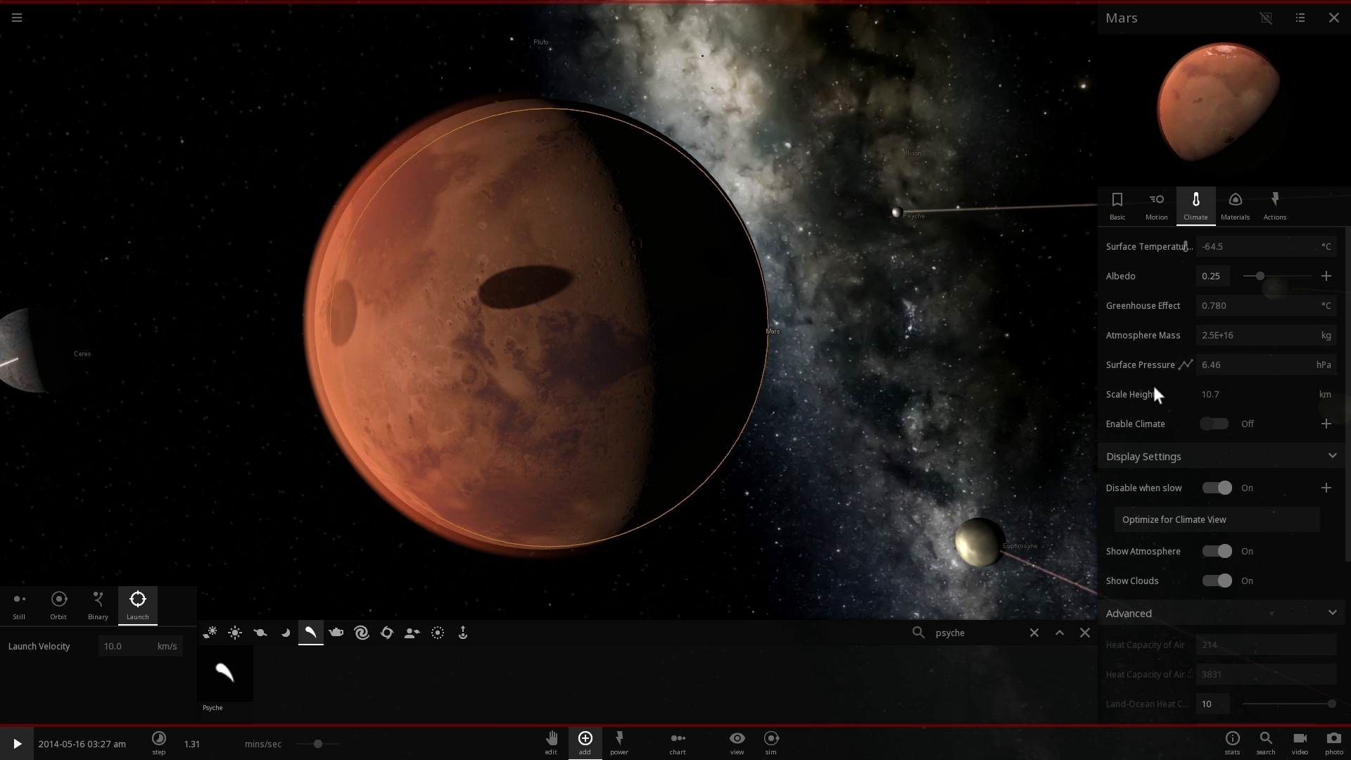
pyautogui.click(15, 743)
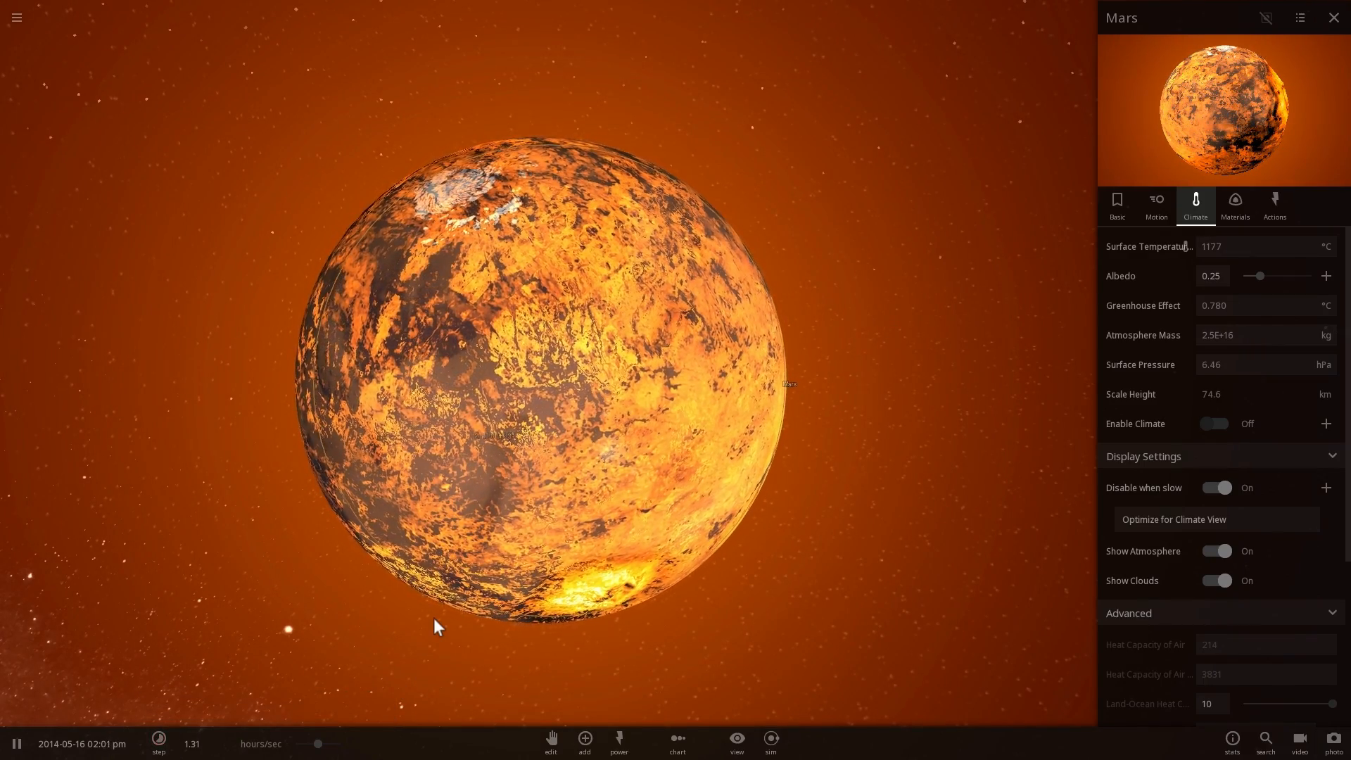
# Step: Check molten Mars's materials and basic readings, noting about 27 kg/s mass loss
pyautogui.scroll(-3)
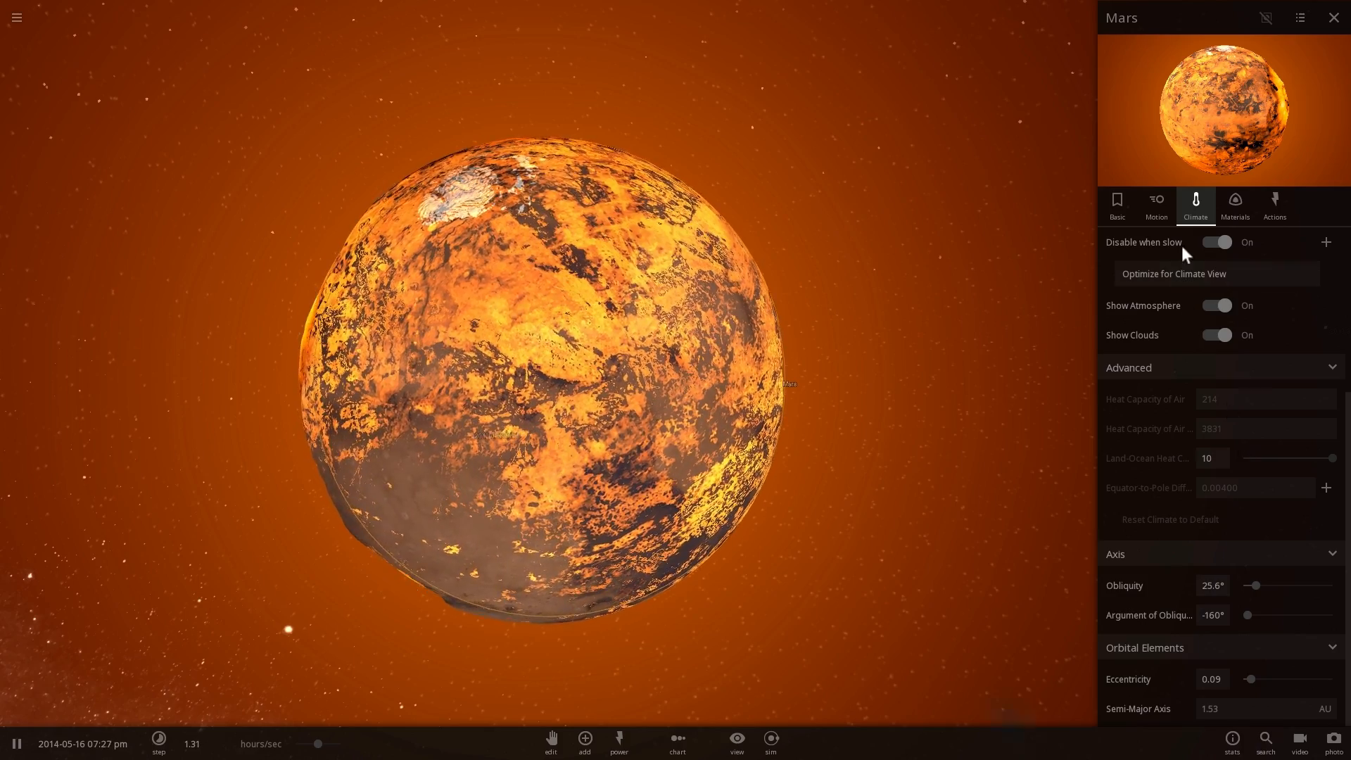
pyautogui.click(1234, 204)
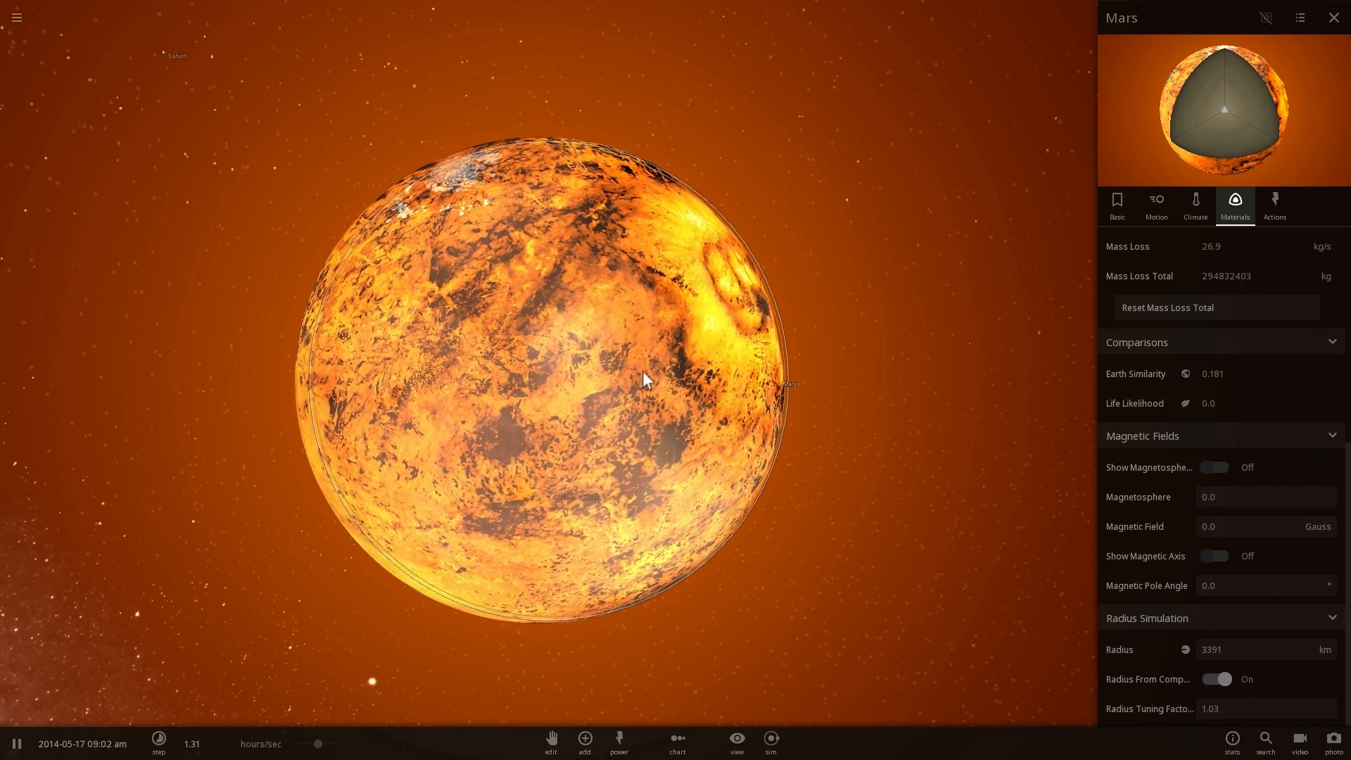
pyautogui.click(1116, 204)
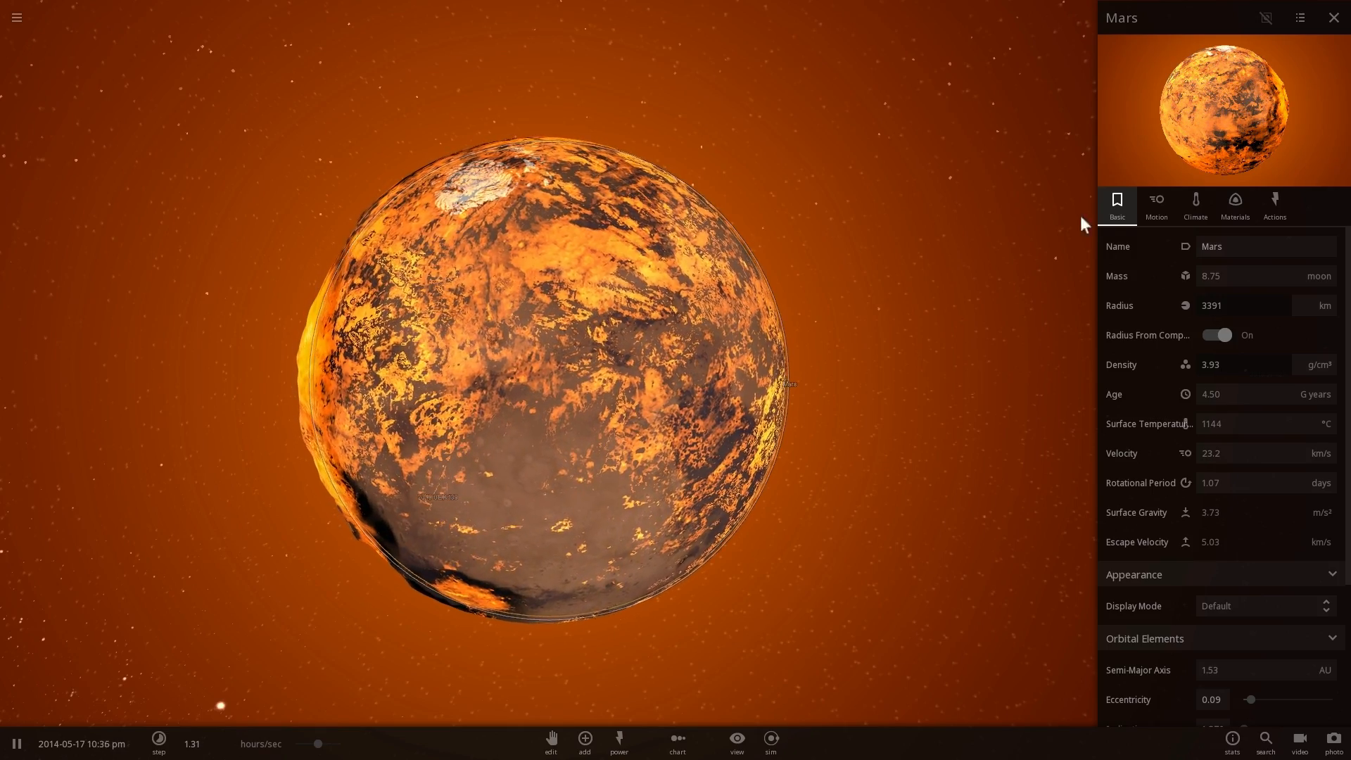
pyautogui.click(1234, 204)
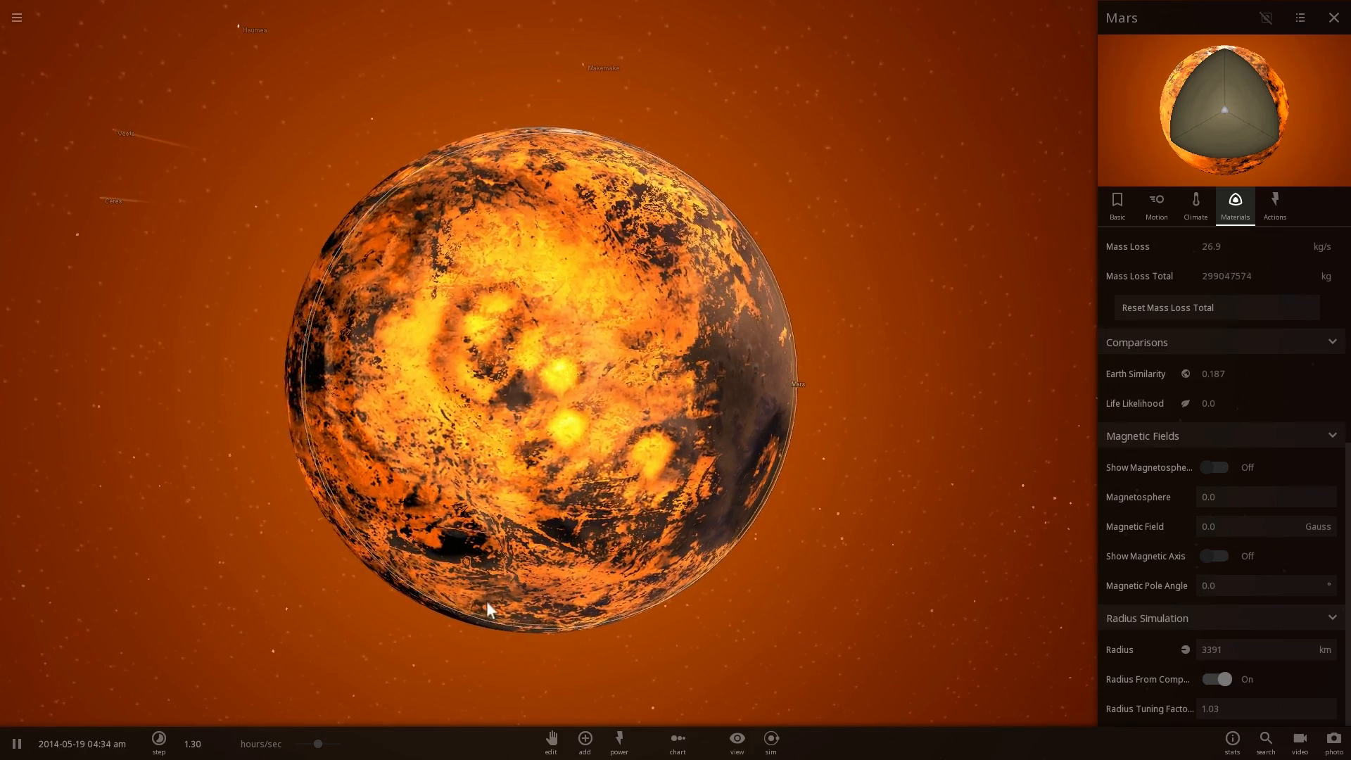
pyautogui.click(158, 743)
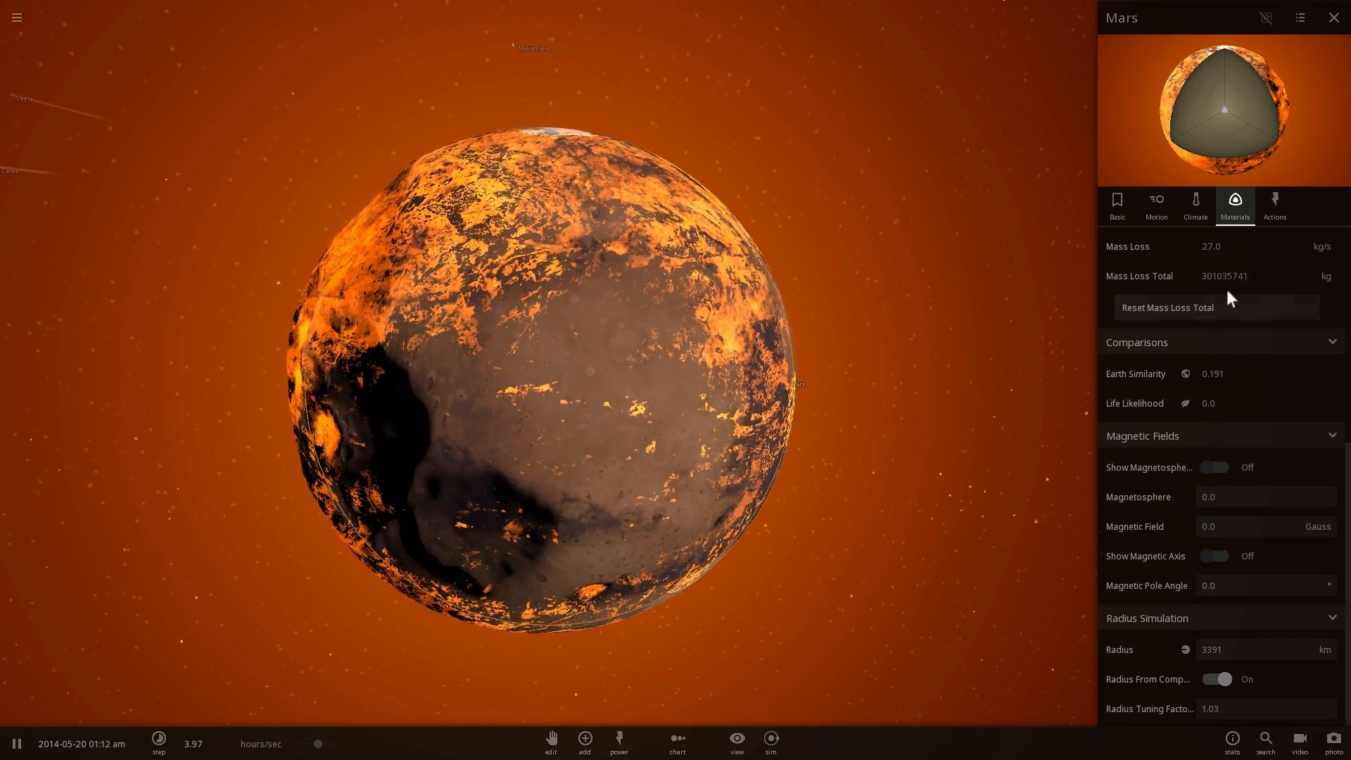
# Step: Review Mars's climate, materials and basic properties as it cools to a solid crust near 78 °C
pyautogui.click(1195, 205)
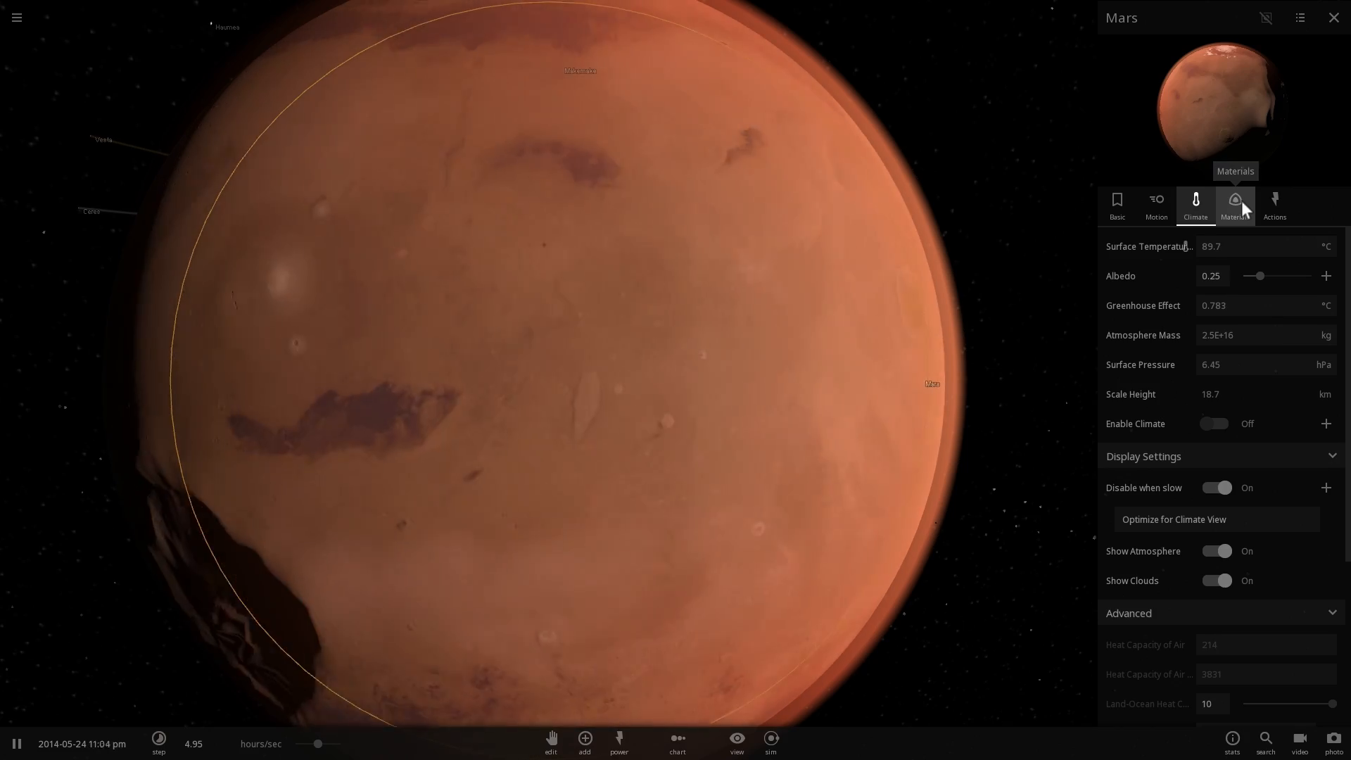
pyautogui.click(1235, 204)
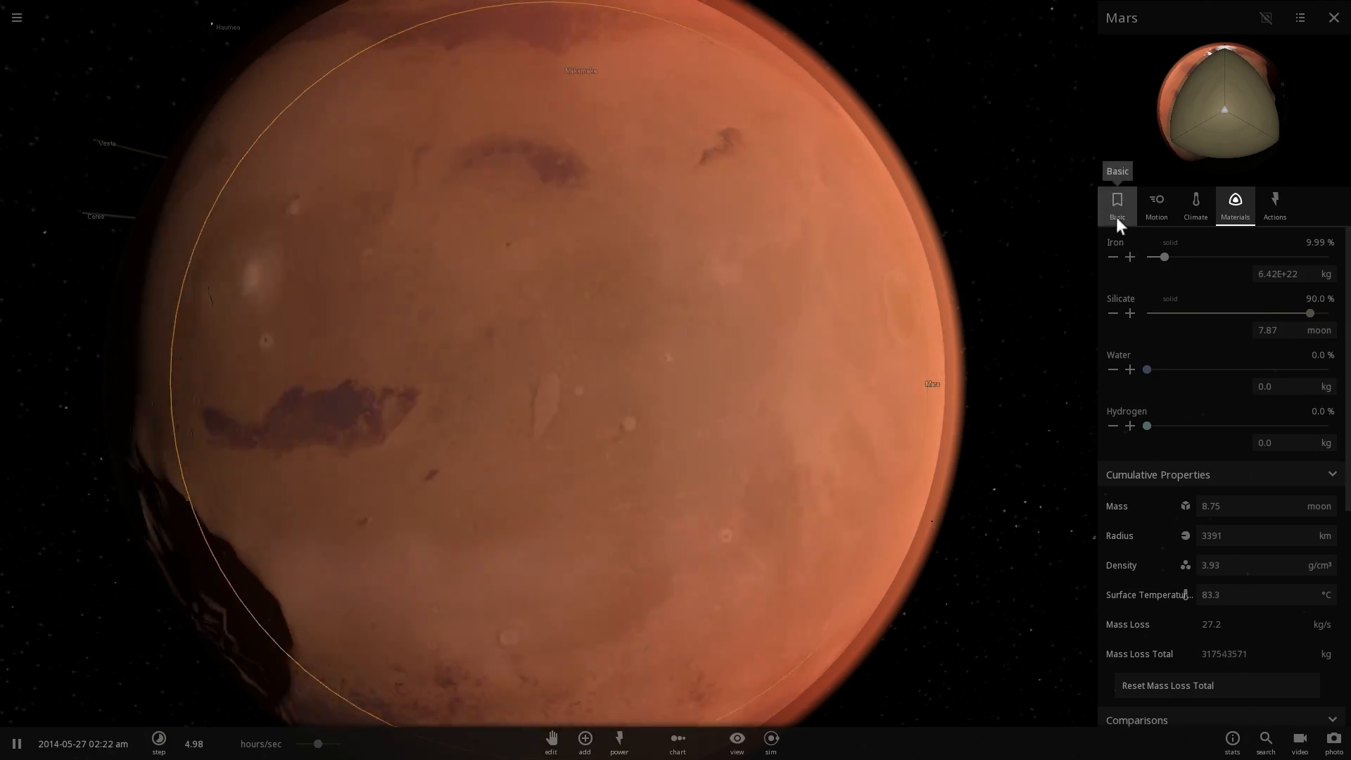
pyautogui.click(1117, 204)
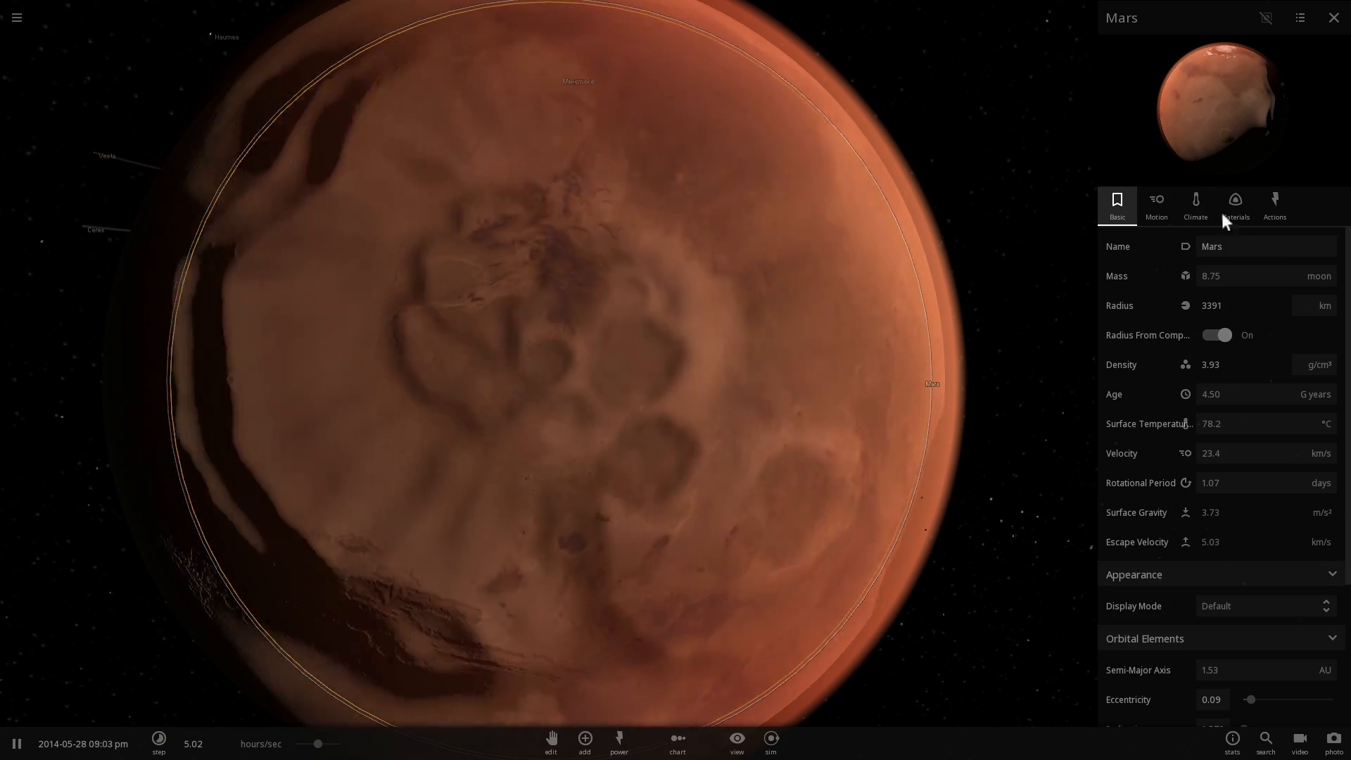
# Step: Raise Mars's water to about 0.002% in Materials so surface oceans appear
pyautogui.click(1234, 205)
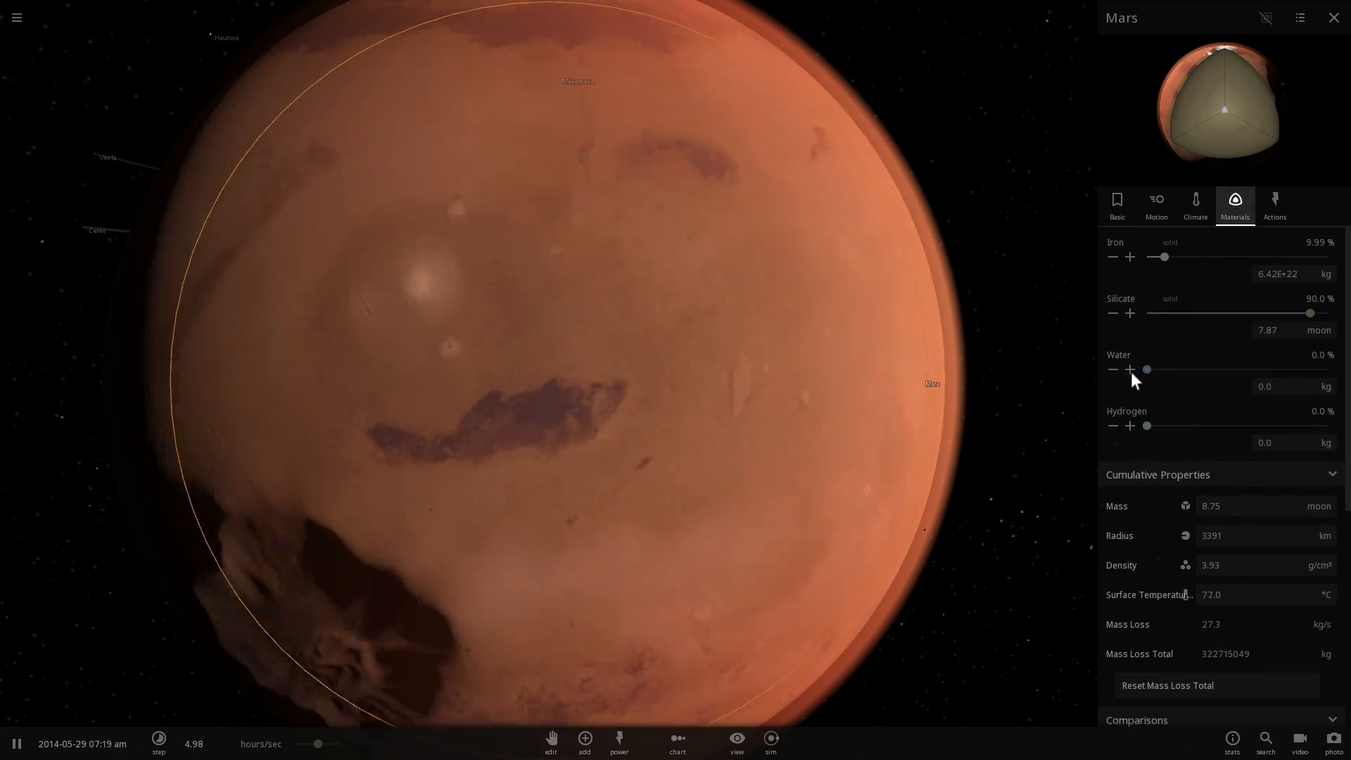
pyautogui.click(1129, 371)
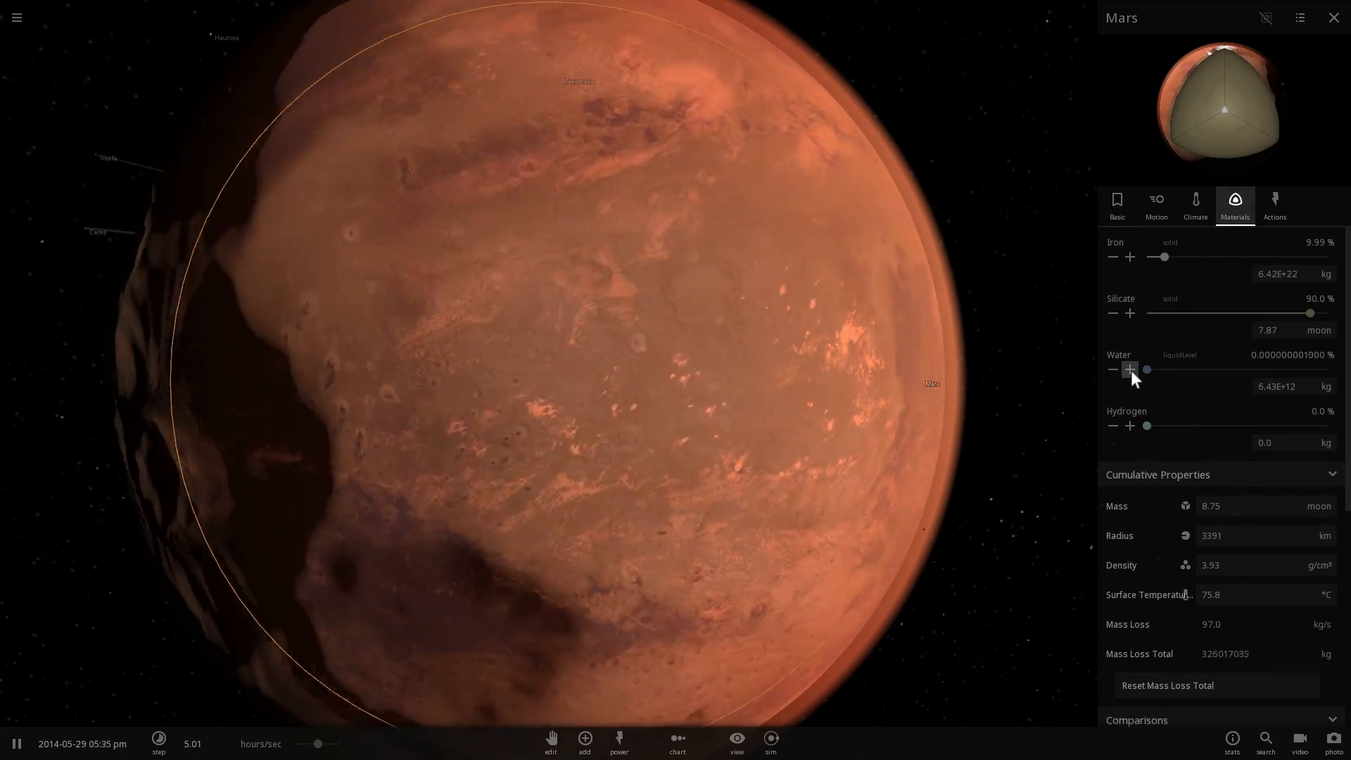
pyautogui.click(1130, 371)
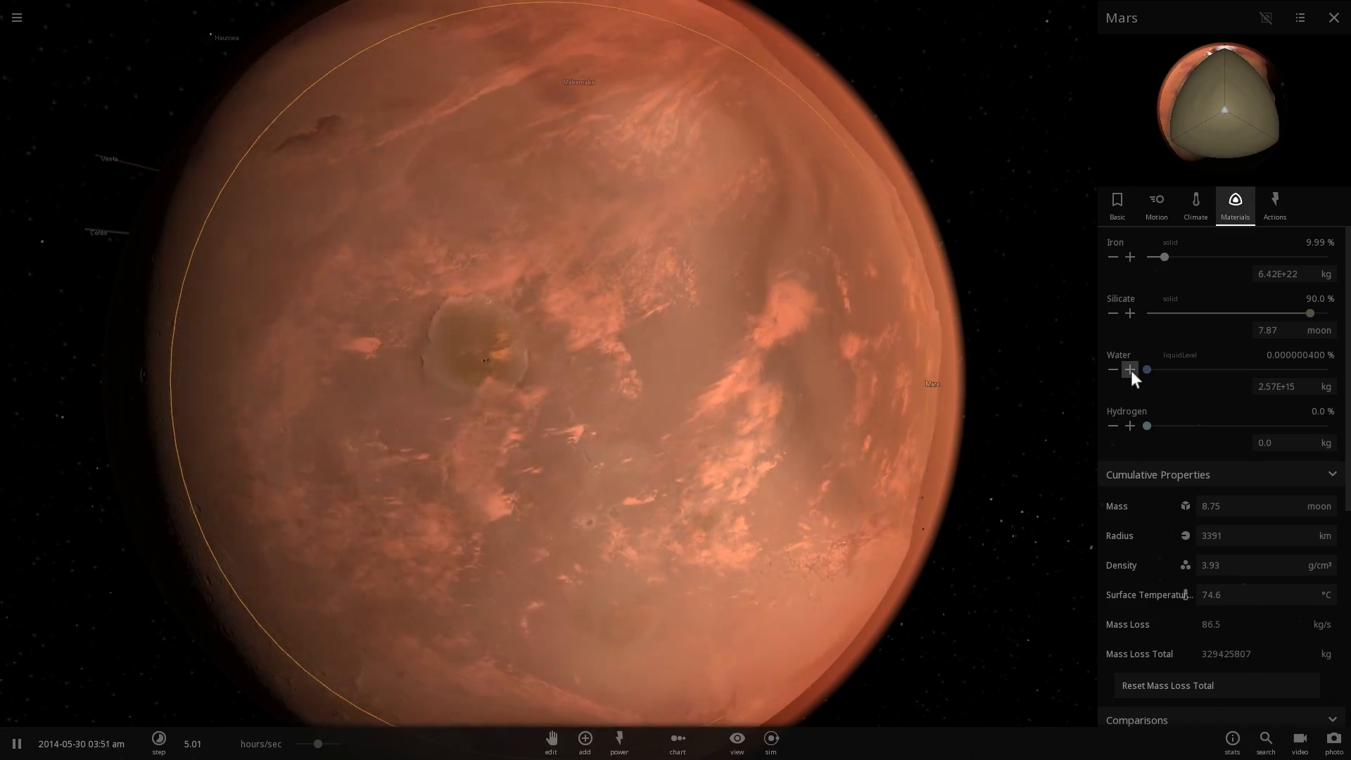
pyautogui.click(1130, 369)
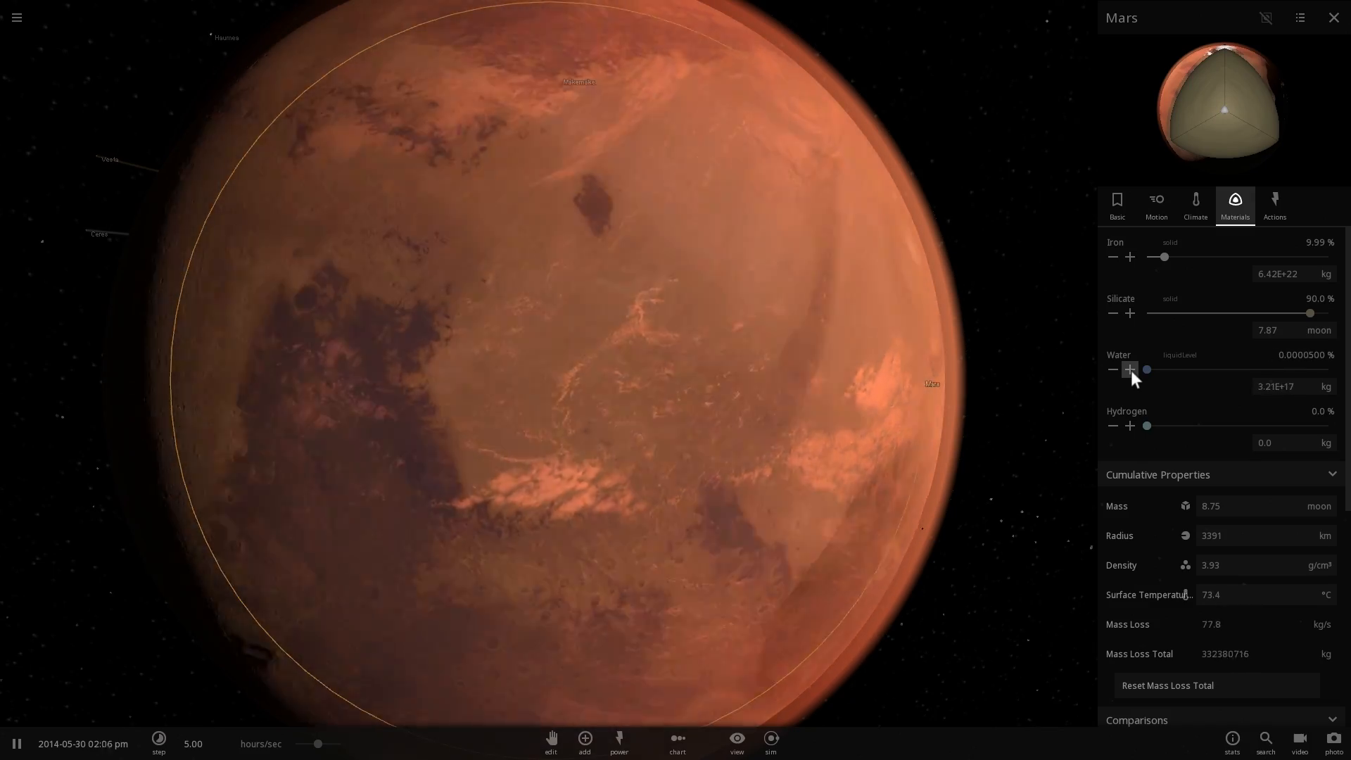
pyautogui.click(1129, 369)
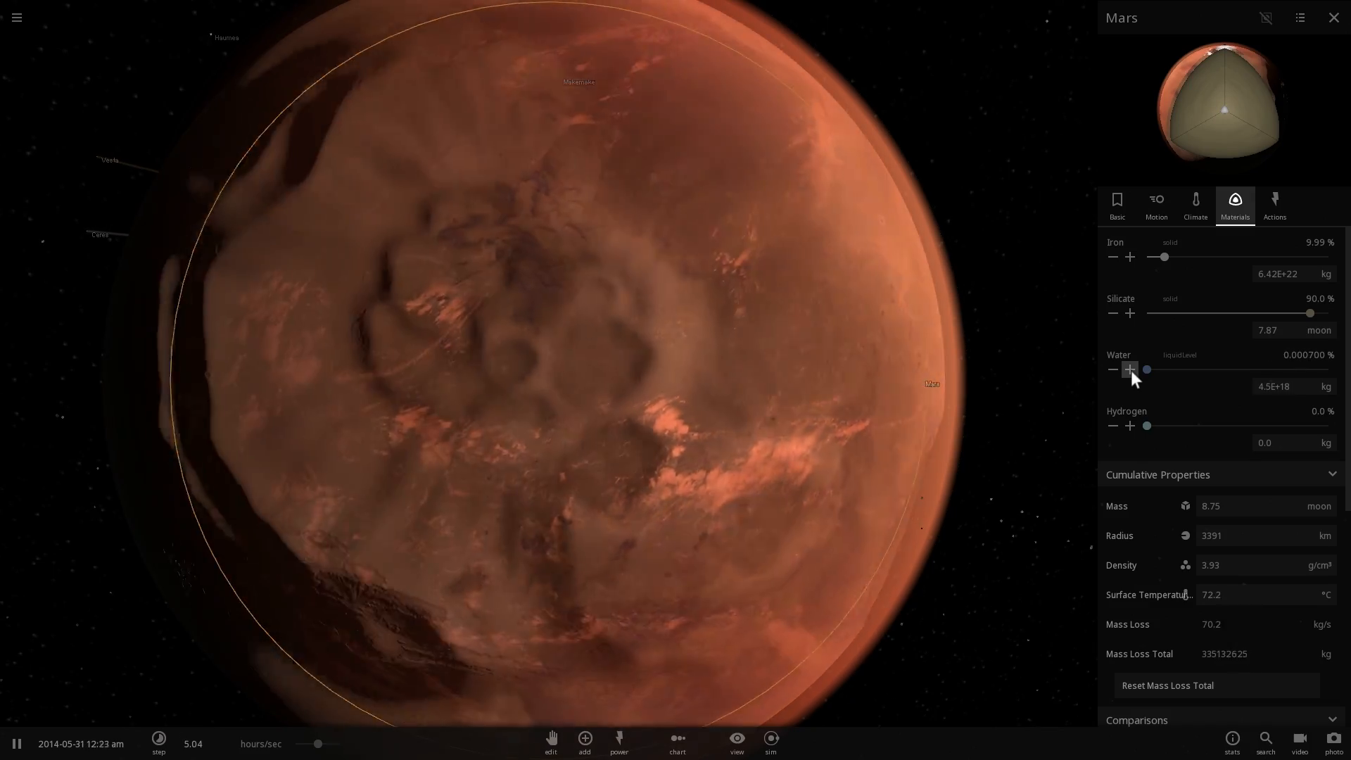
pyautogui.click(1130, 369)
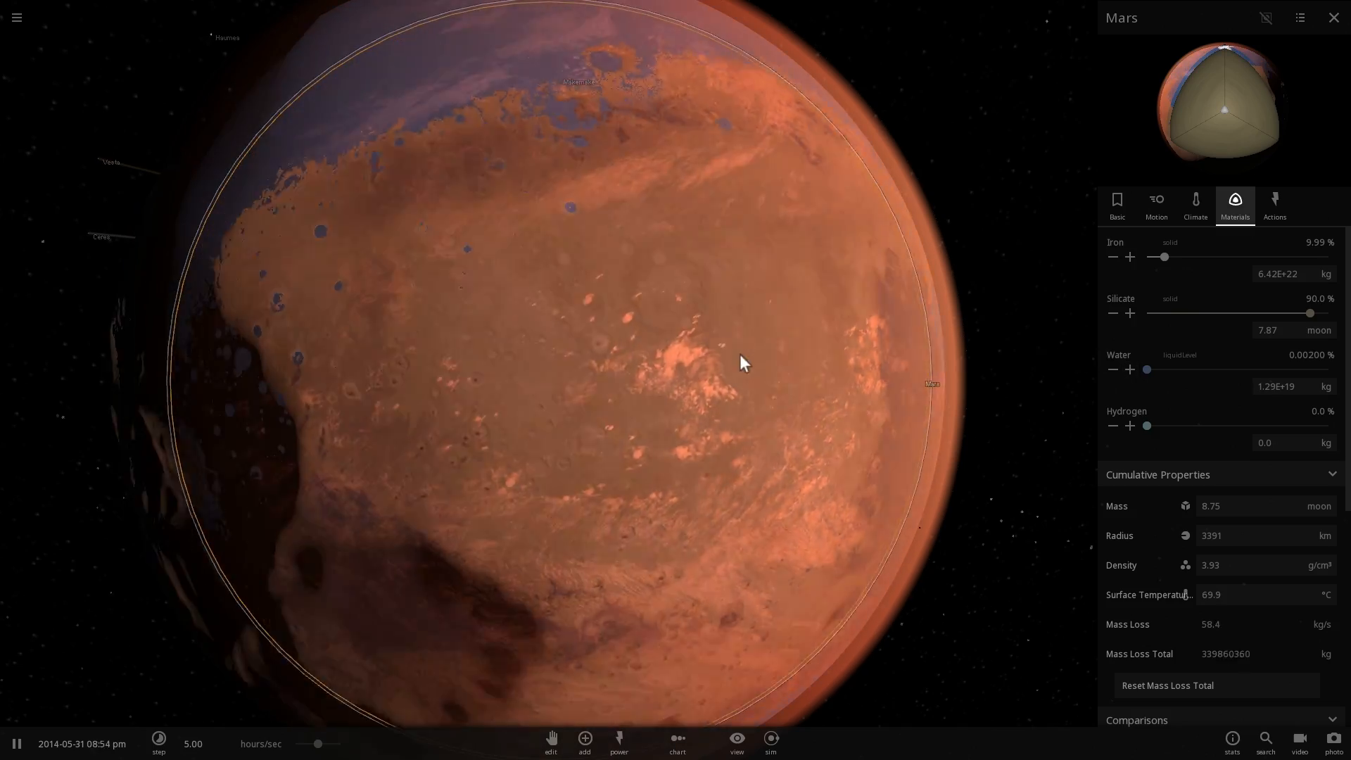
pyautogui.click(1195, 204)
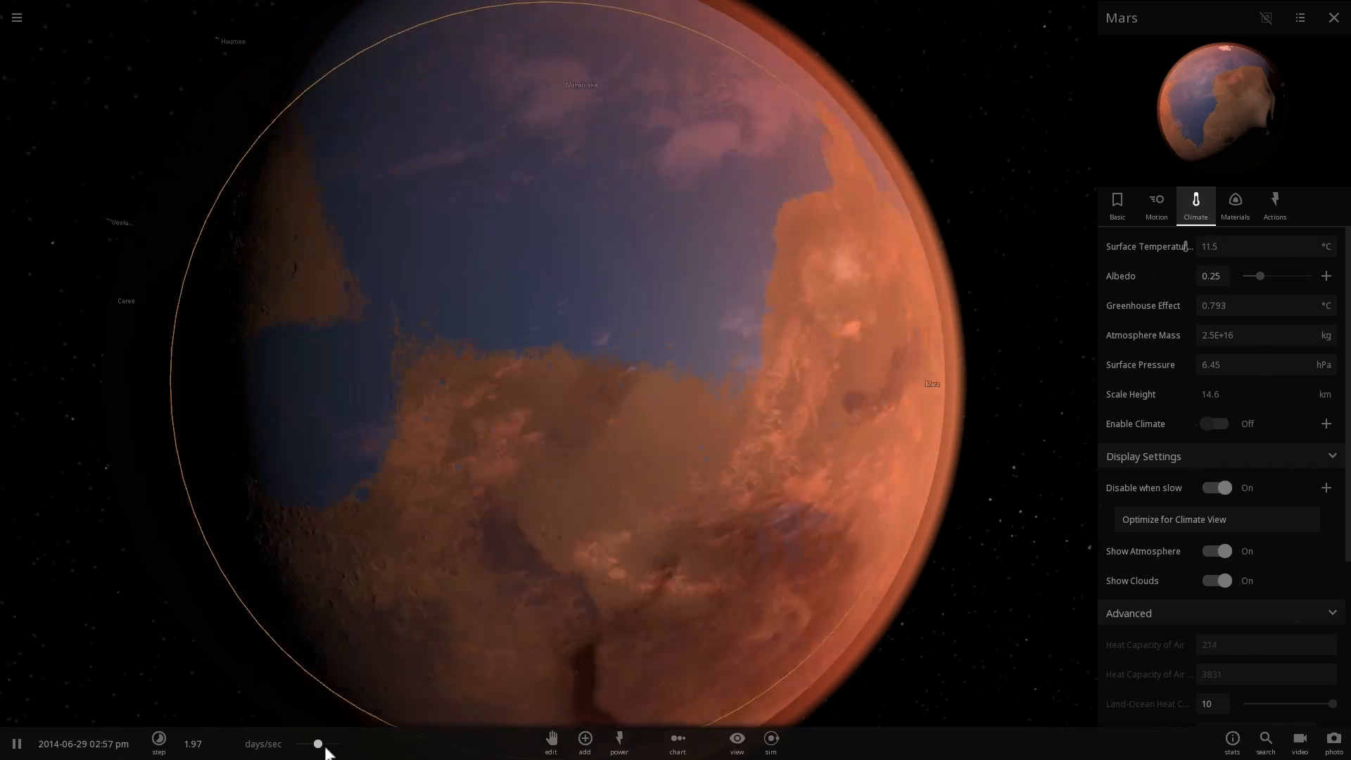
# Step: Slow time to minutes per second and zoom out while Mars's oceans freeze near −2 °C
pyautogui.click(158, 741)
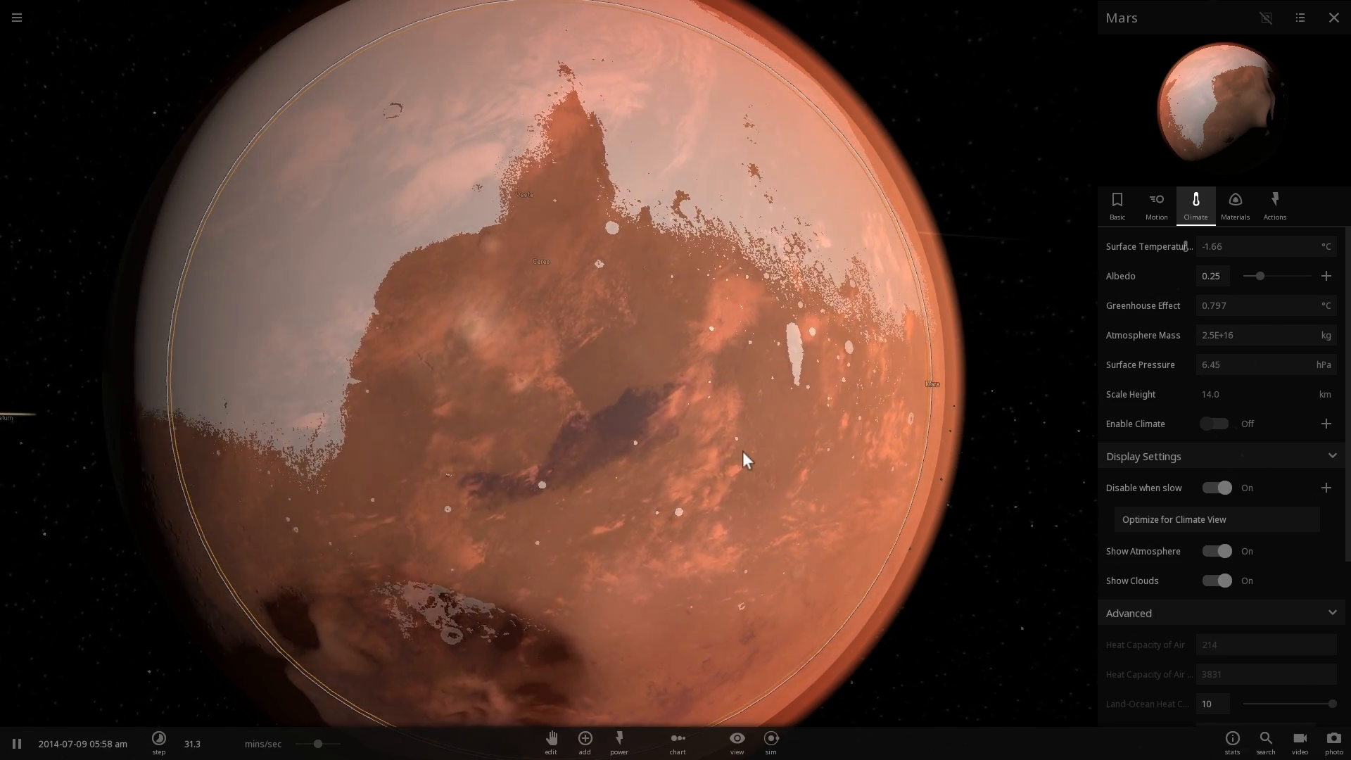
pyautogui.scroll(-3)
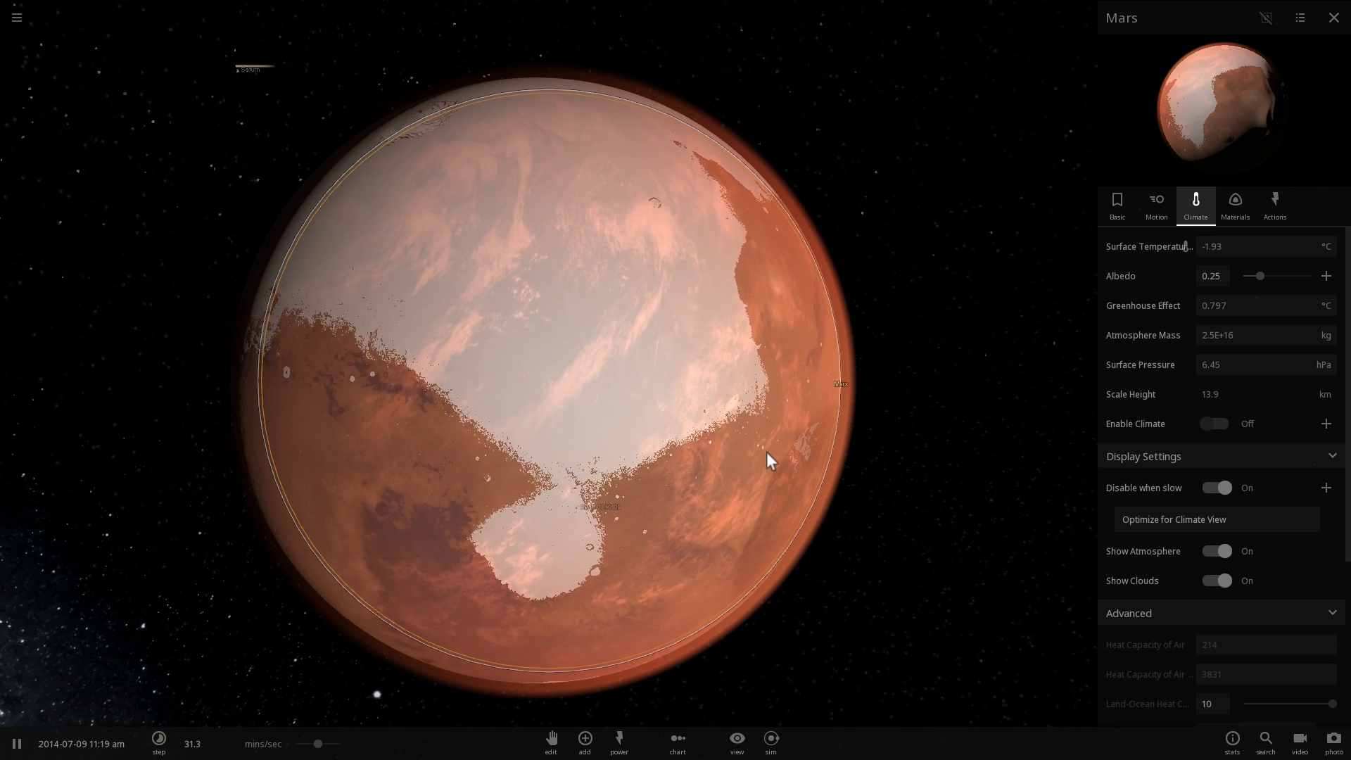
pyautogui.scroll(-3)
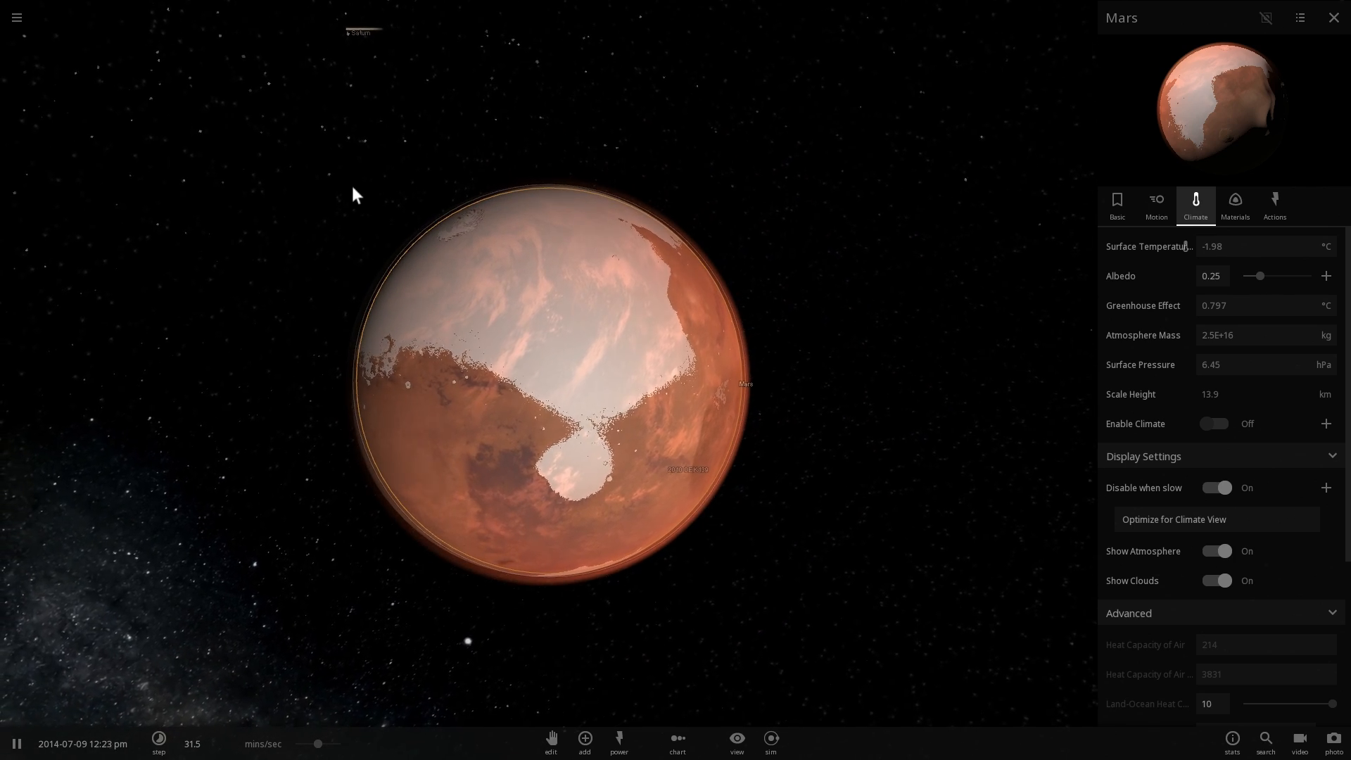
pyautogui.moveTo(16, 16)
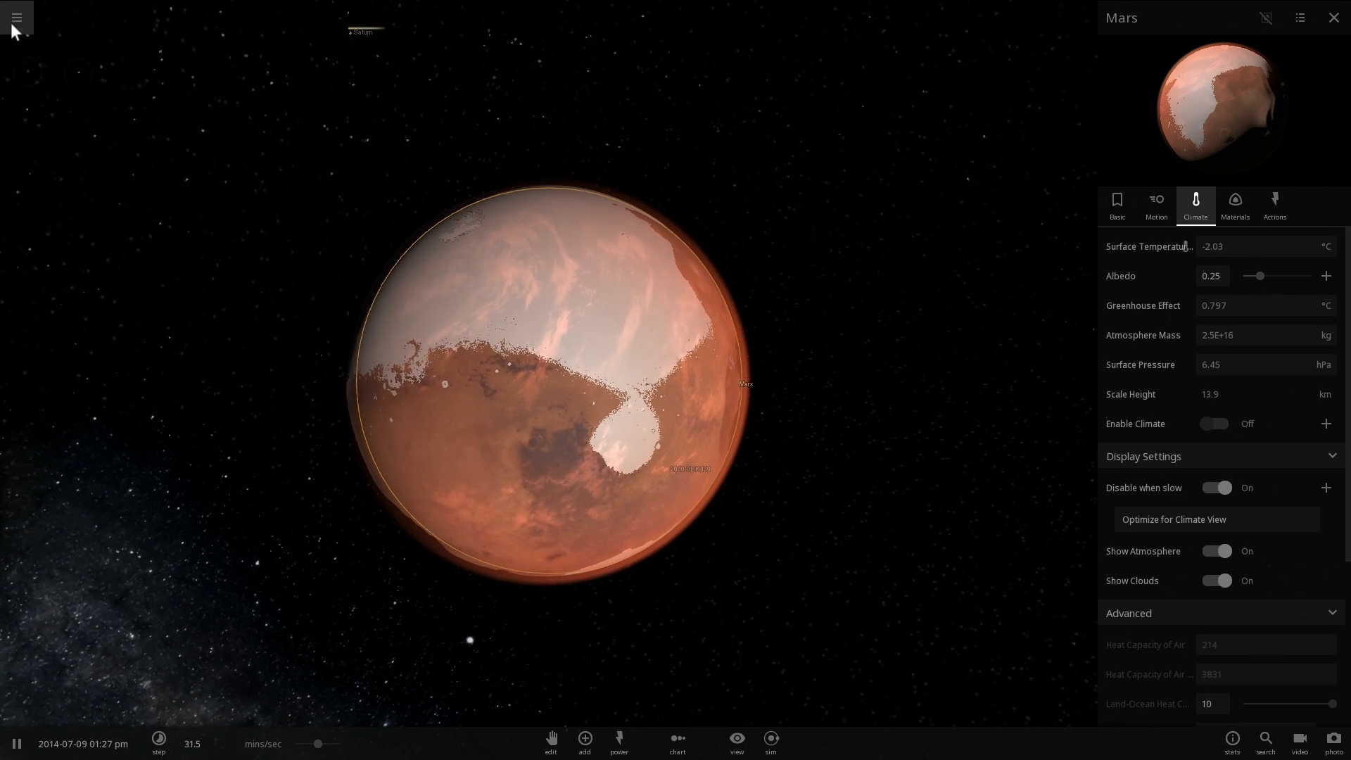
pyautogui.click(16, 16)
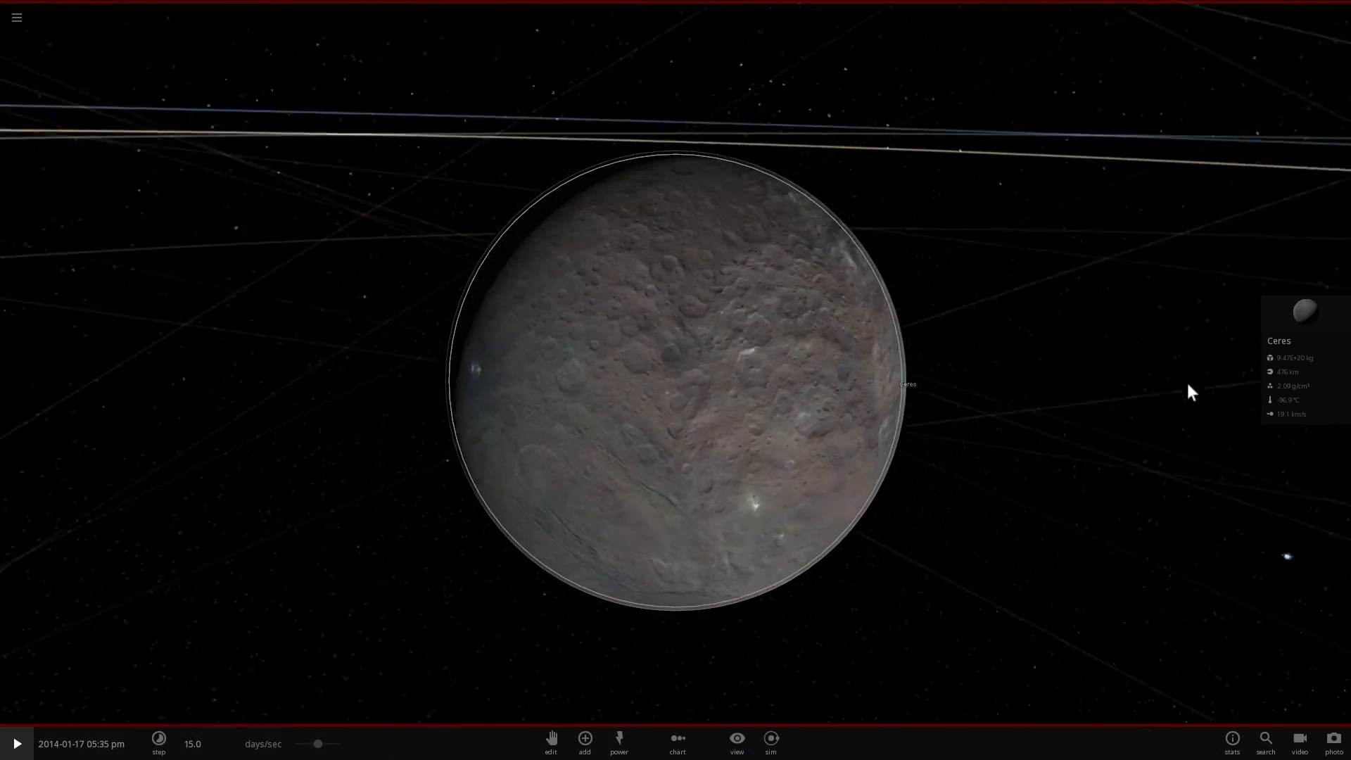
# Step: Start the fresh solar system simulation and zoom toward Ceres
pyautogui.click(16, 743)
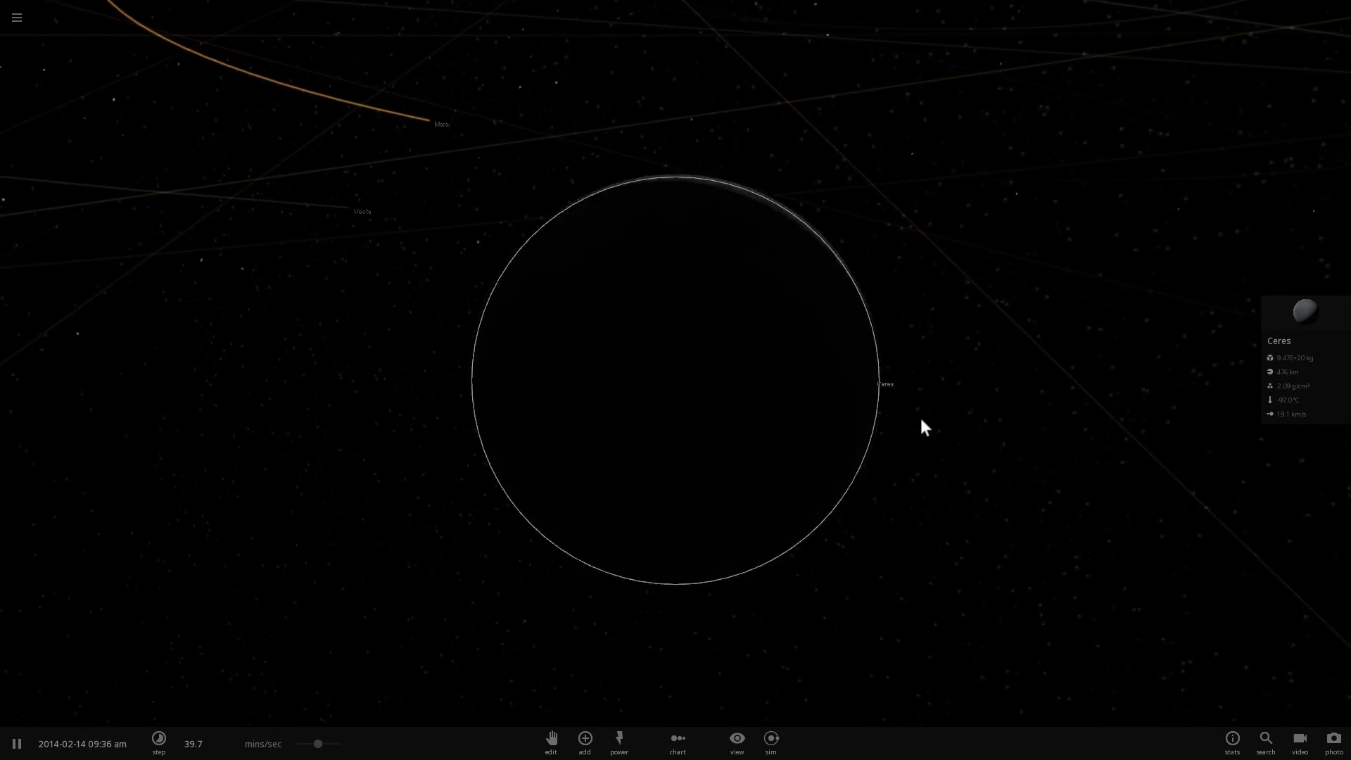
pyautogui.scroll(-3)
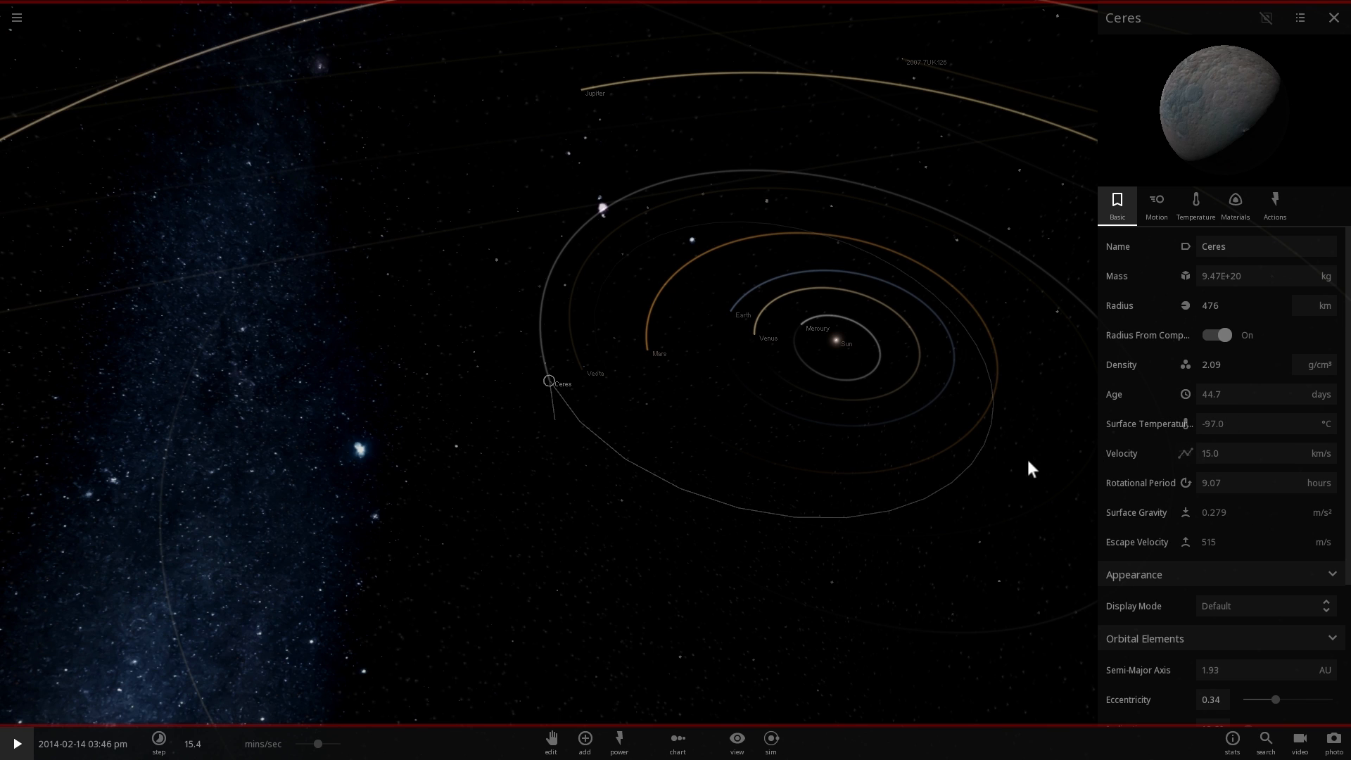
# Step: Run the simulation around Ceres, then reset it to mid-January 2014 with Ceres filling the view
pyautogui.click(16, 744)
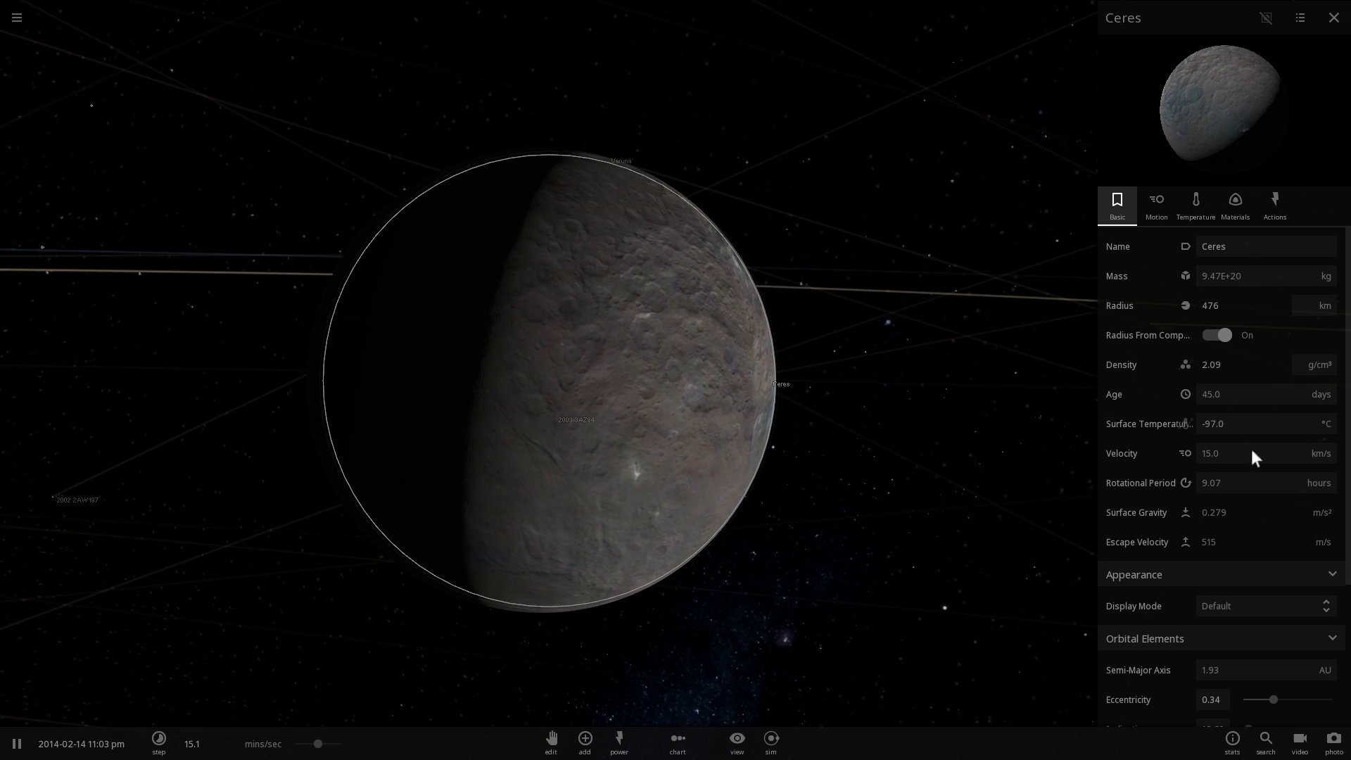
pyautogui.click(1250, 454)
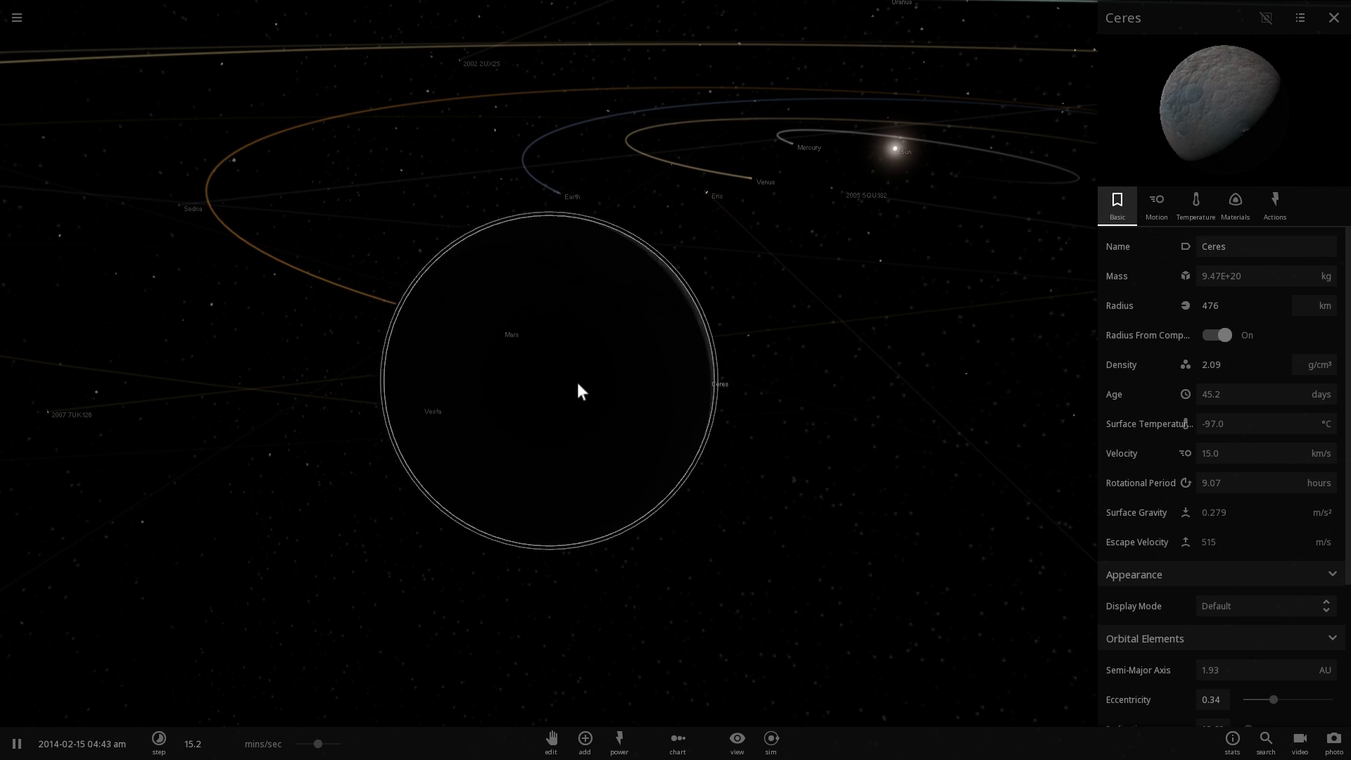
pyautogui.scroll(-3)
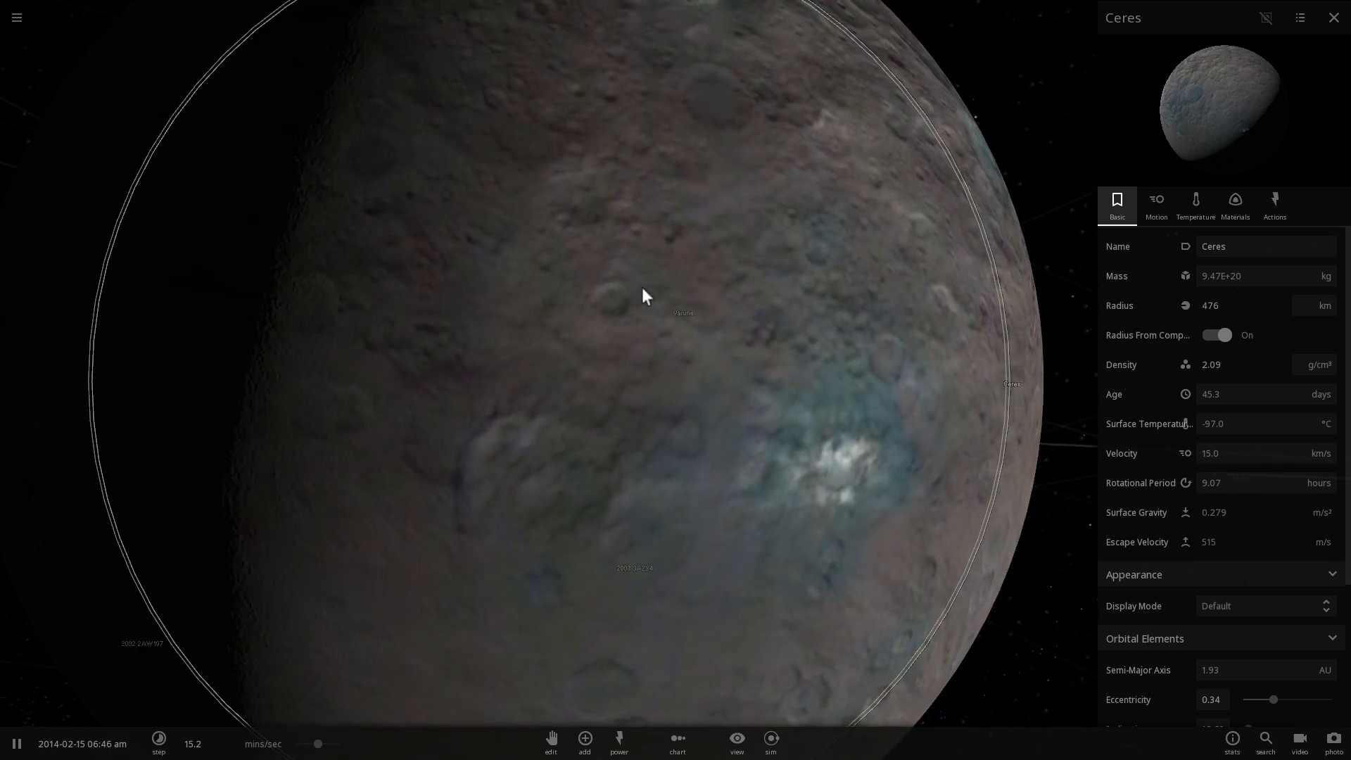
pyautogui.click(16, 17)
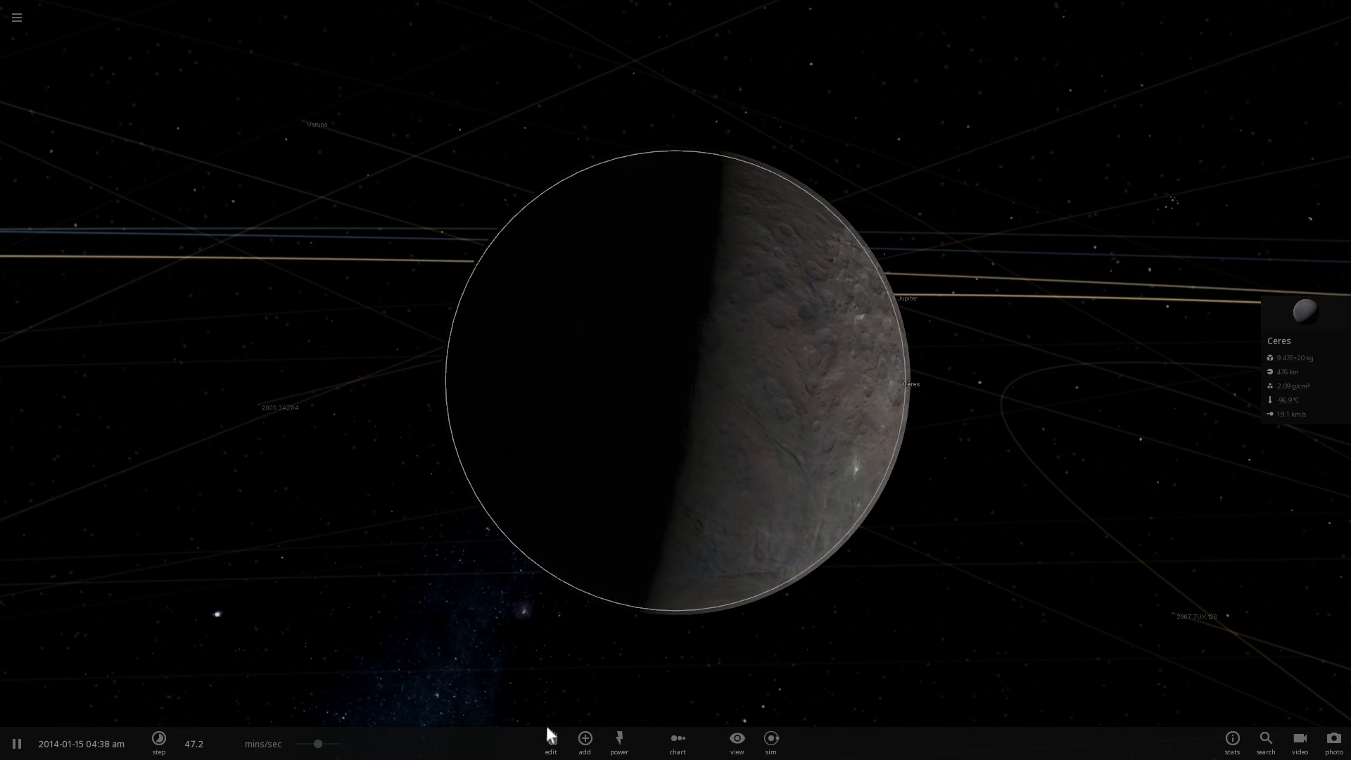
# Step: Set up comet launches at Ceres at 10 km/s and chart Ceres's velocity history
pyautogui.click(584, 738)
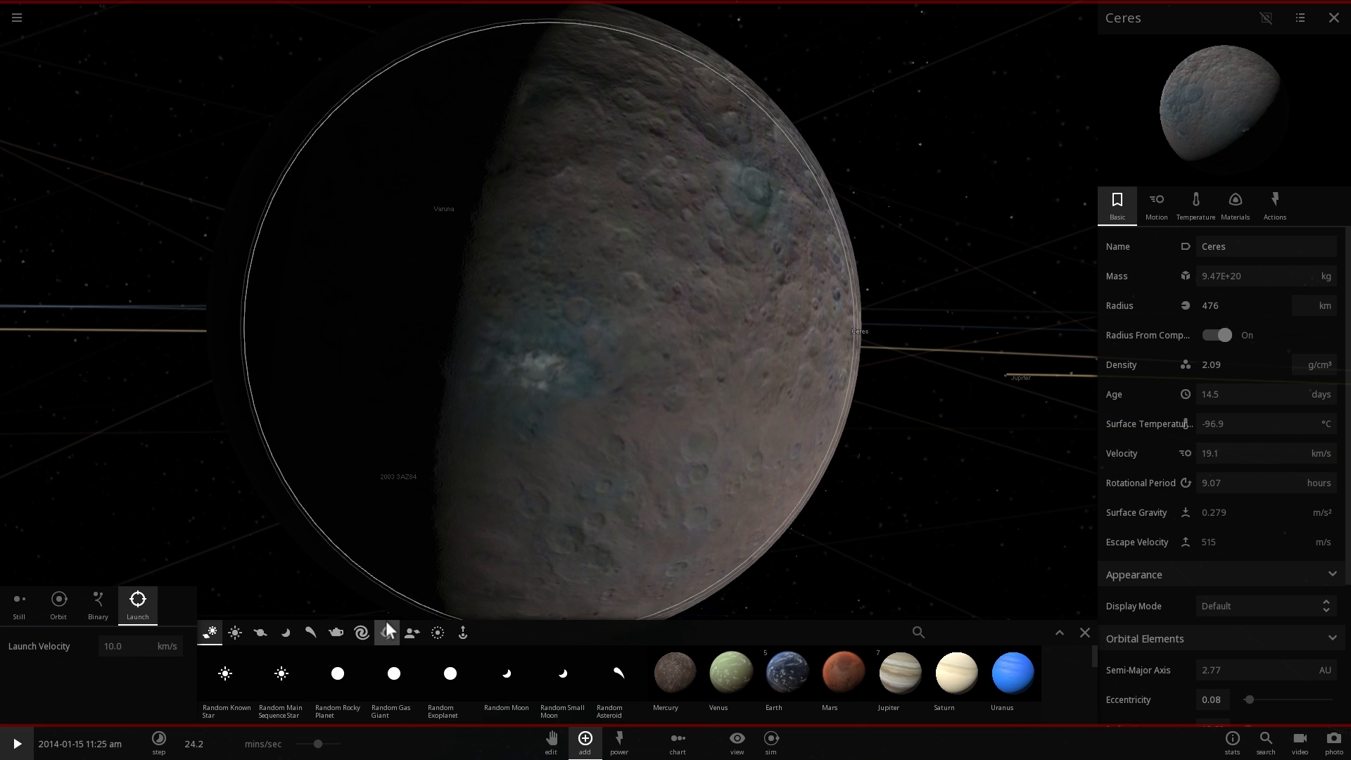
pyautogui.moveTo(361, 632)
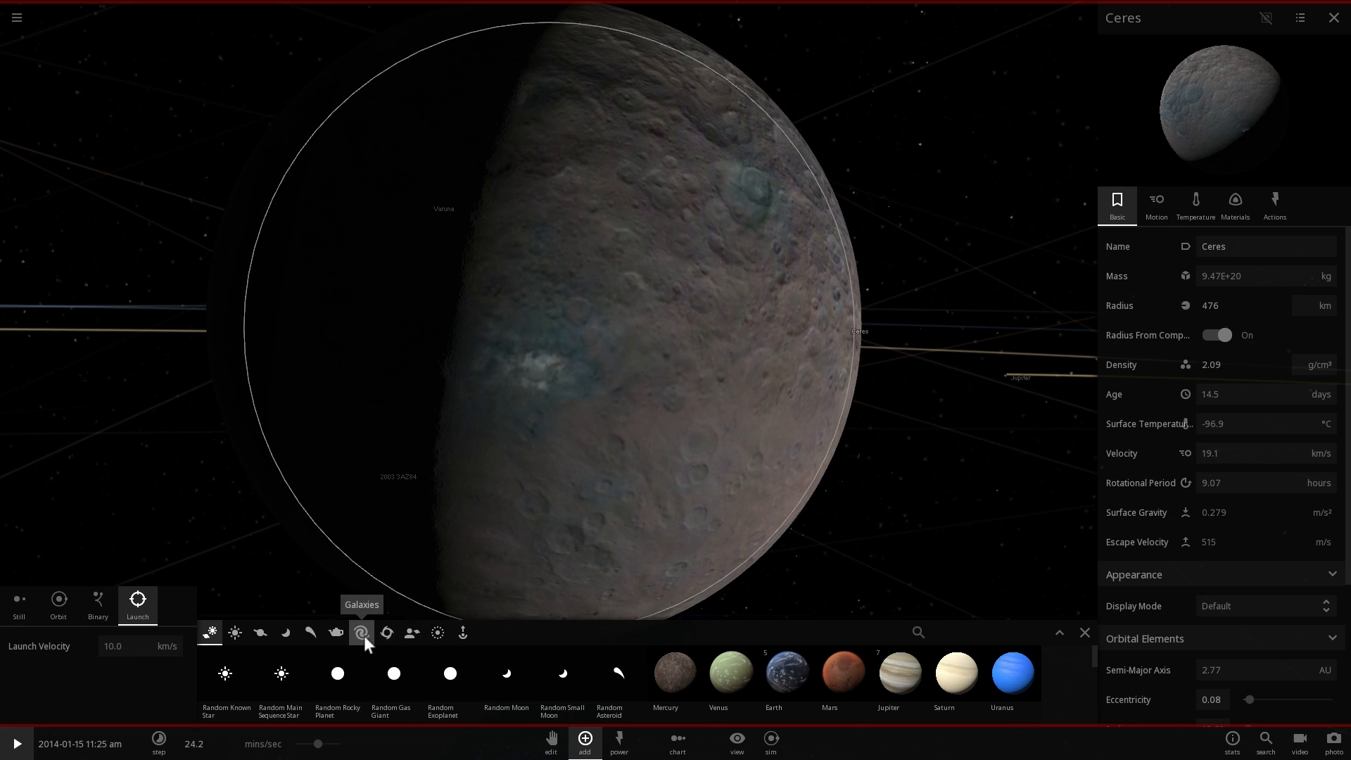
pyautogui.click(310, 632)
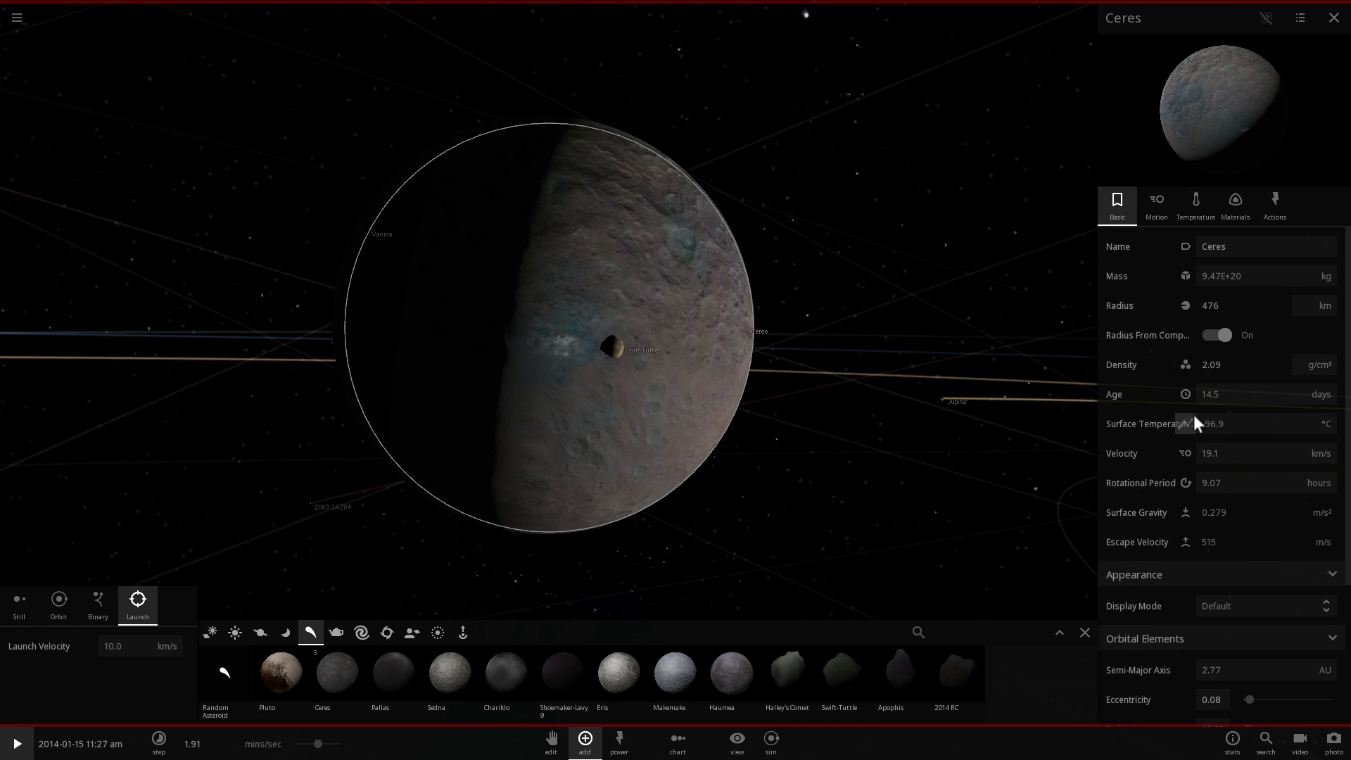
pyautogui.click(1187, 453)
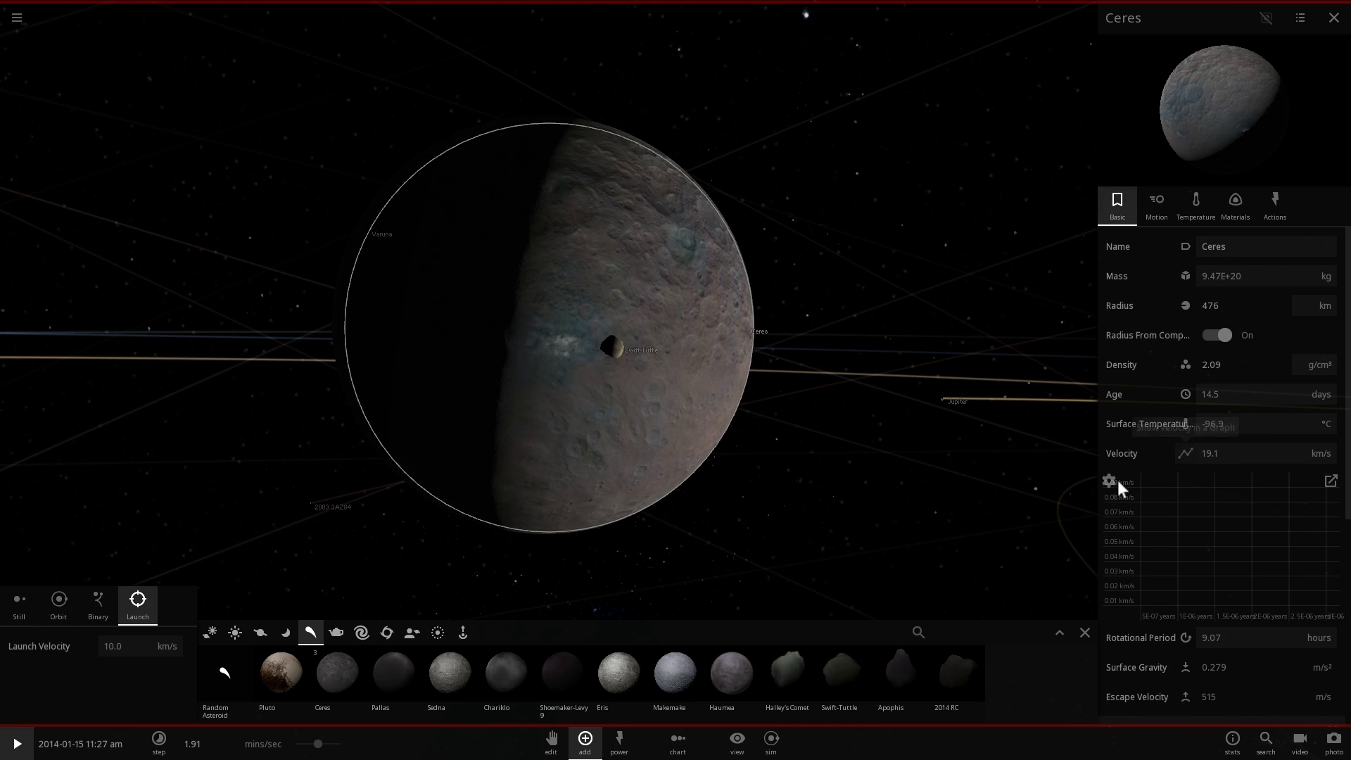
# Step: Fire a comet into Ceres, leaving a glowing orange crater near −72.9 °C
pyautogui.click(15, 744)
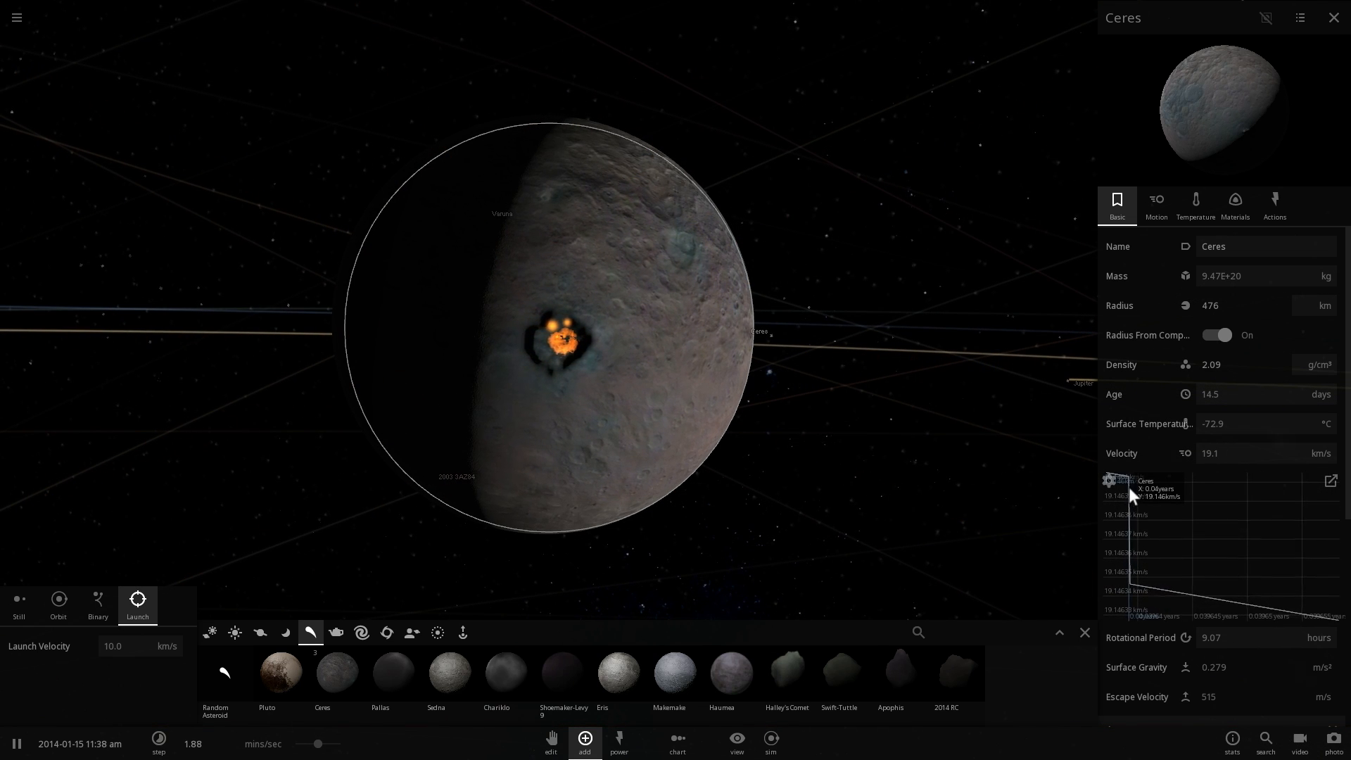
pyautogui.moveTo(1222, 571)
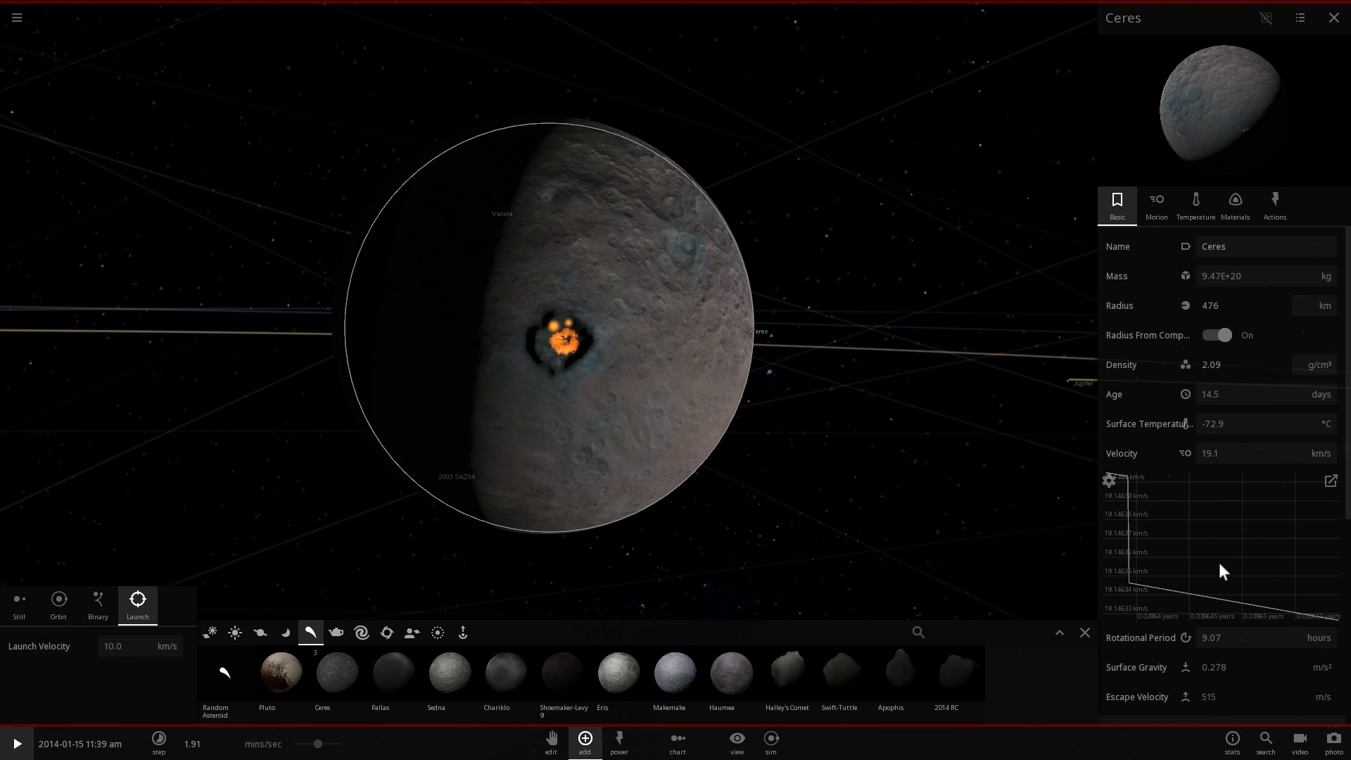
pyautogui.moveTo(1133, 489)
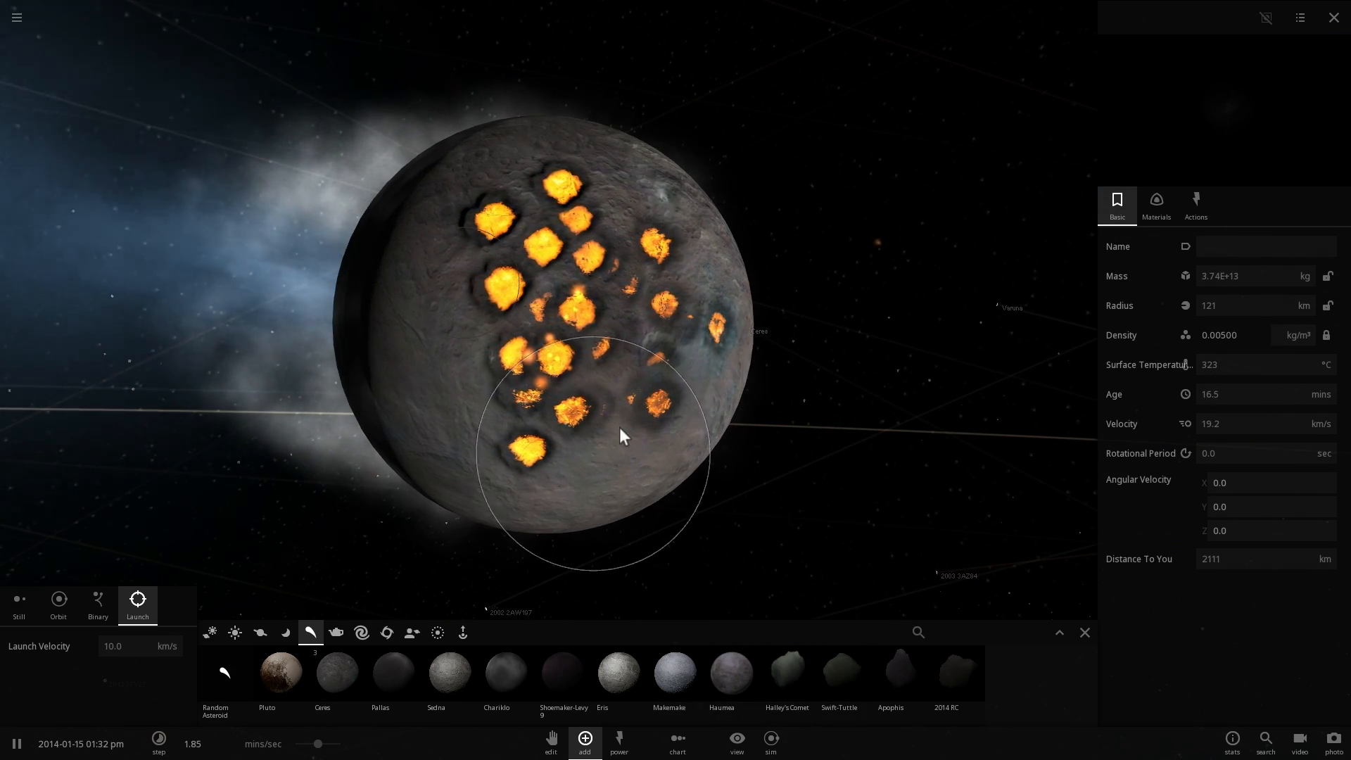
# Step: Bombard Ceres until molten at about 1364 °C, velocity holding near 19.1 km/s
pyautogui.click(322, 673)
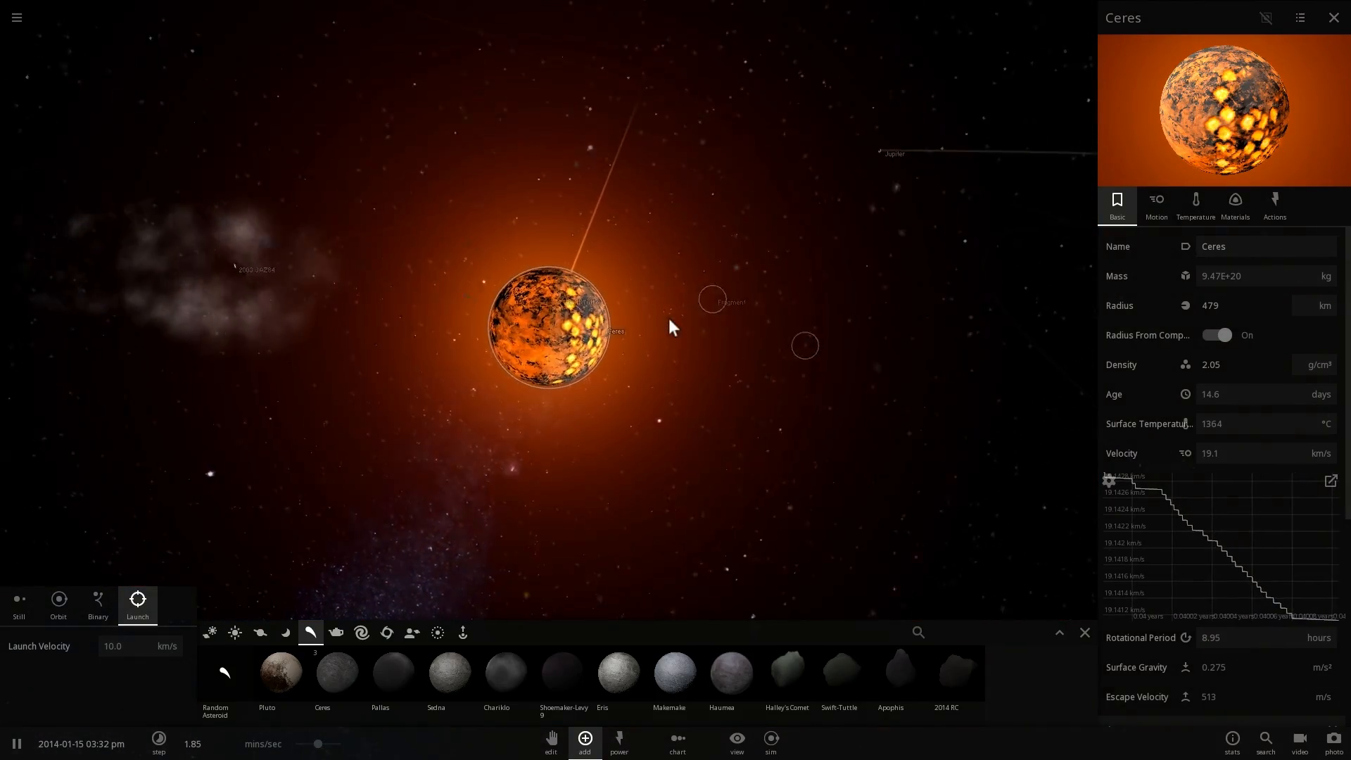
pyautogui.scroll(3)
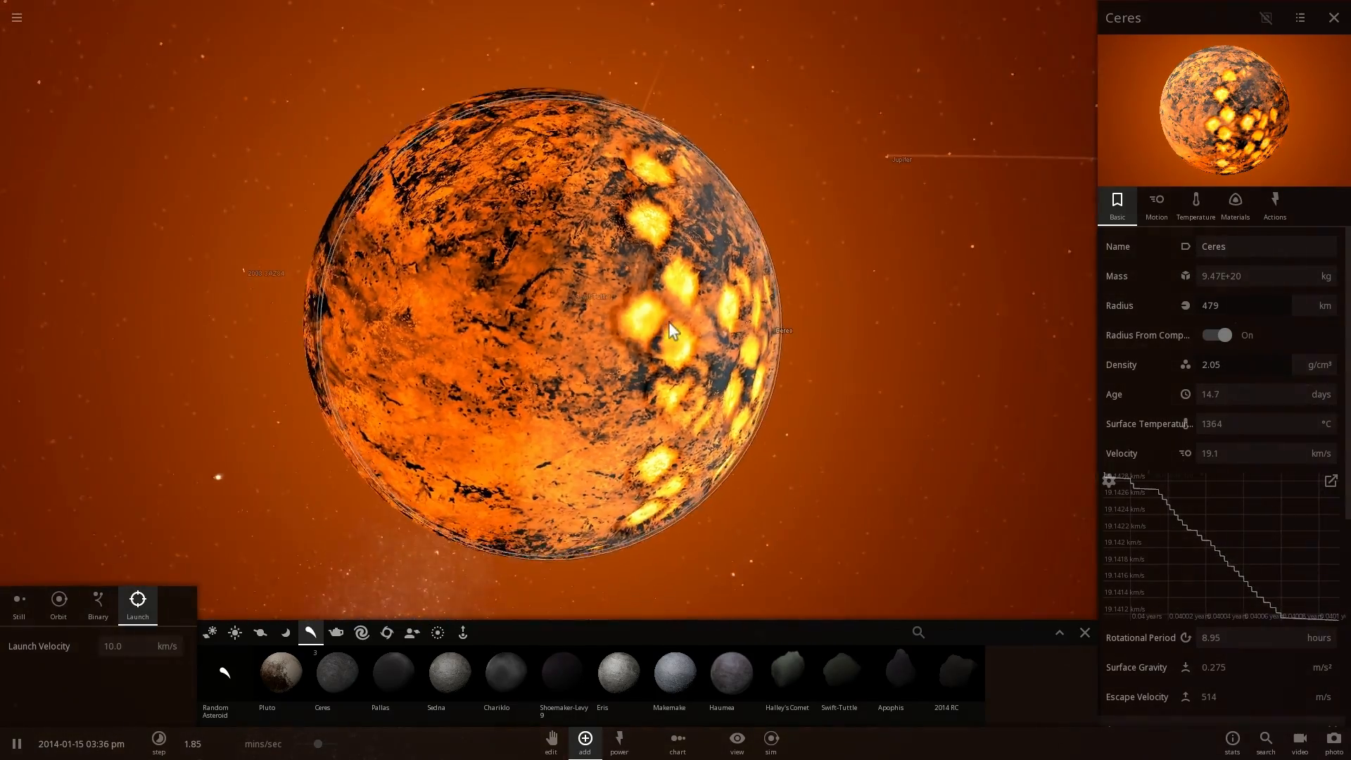